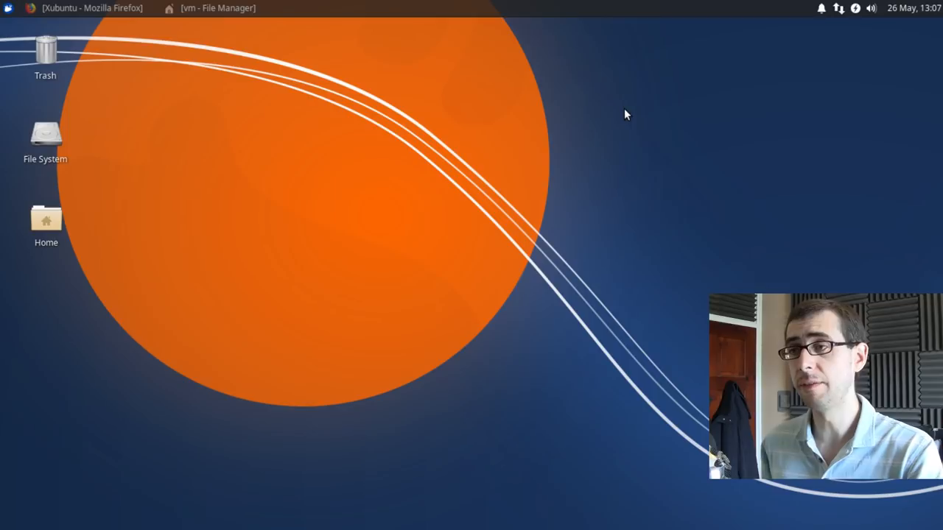
# - Restore the file manager, move it higher, and briefly open and close Appearance settings
pyautogui.click(213, 8)
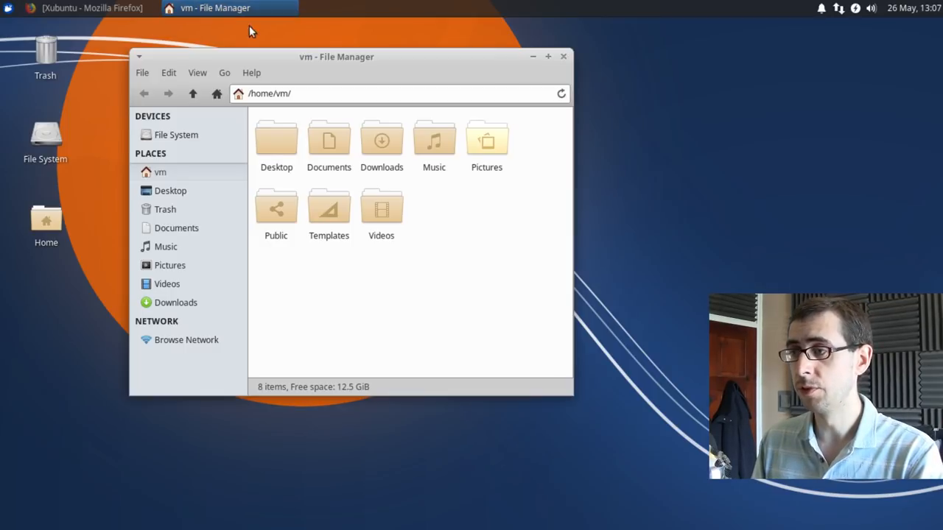
pyautogui.moveTo(336, 56); pyautogui.dragTo(320, 35)
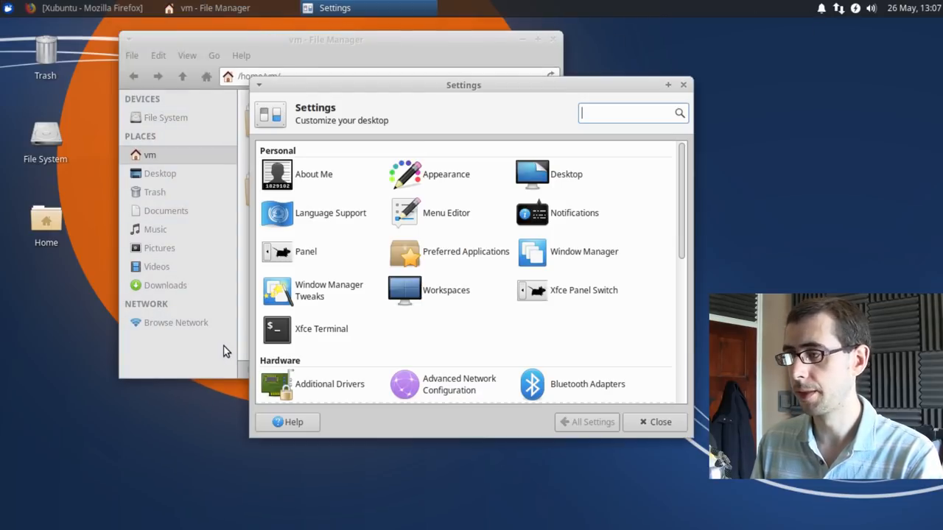
pyautogui.click(446, 174)
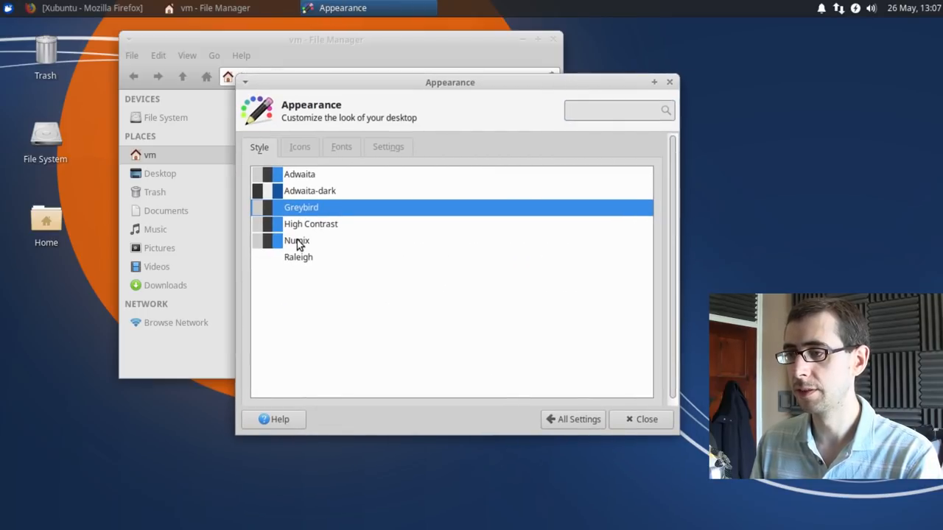
pyautogui.click(641, 419)
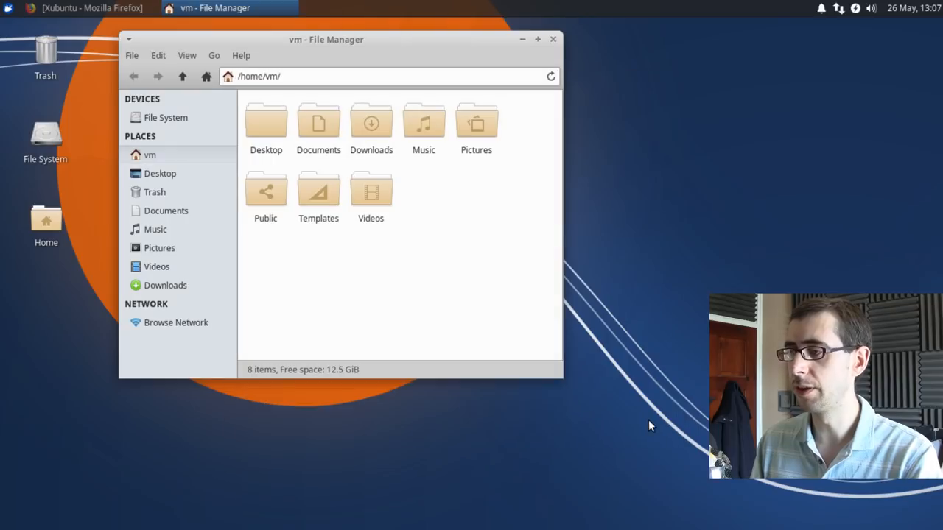
pyautogui.moveTo(490, 257)
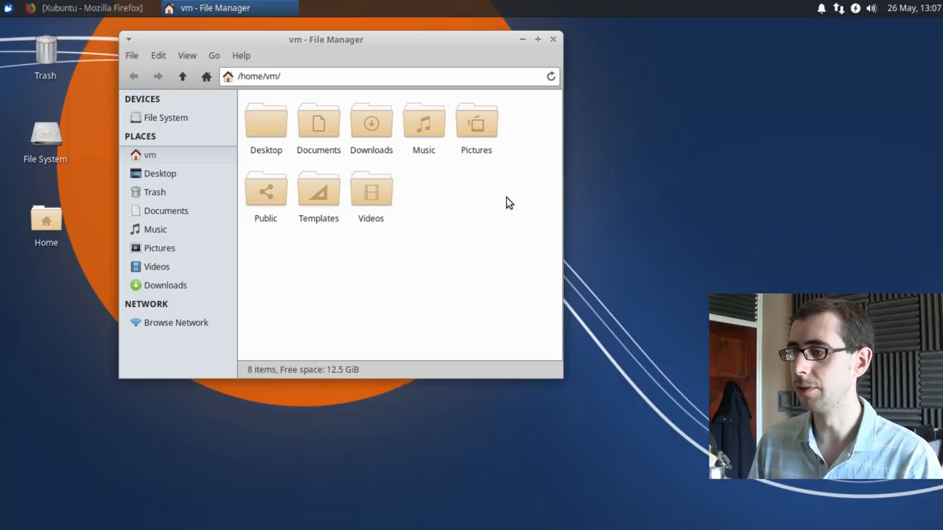
pyautogui.moveTo(501, 185)
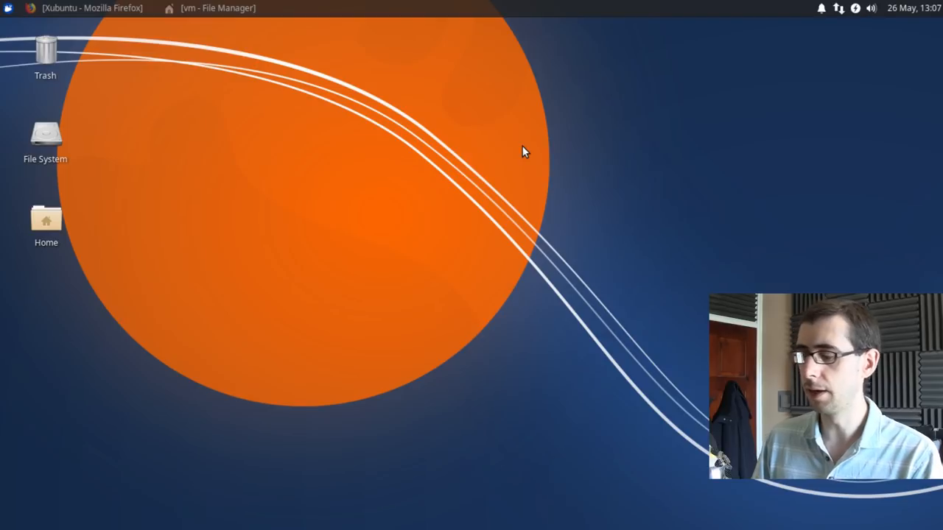
pyautogui.moveTo(465, 125)
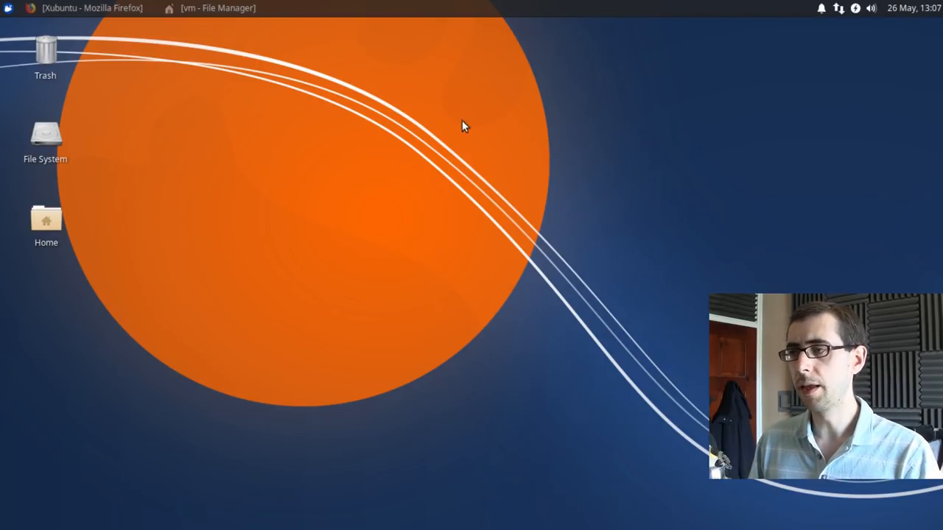
# - Unlock the main panel in Panel Preferences, then close the dialog
pyautogui.click(228, 8)
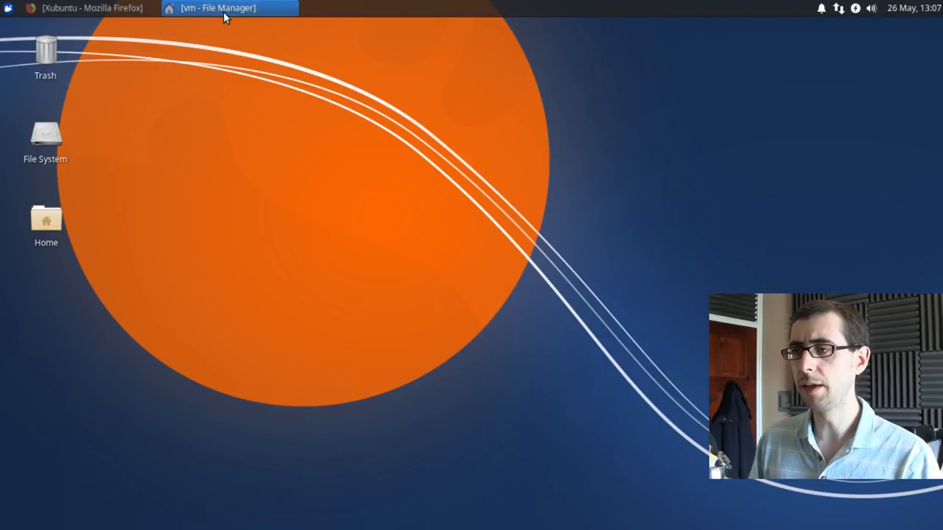
pyautogui.click(217, 8)
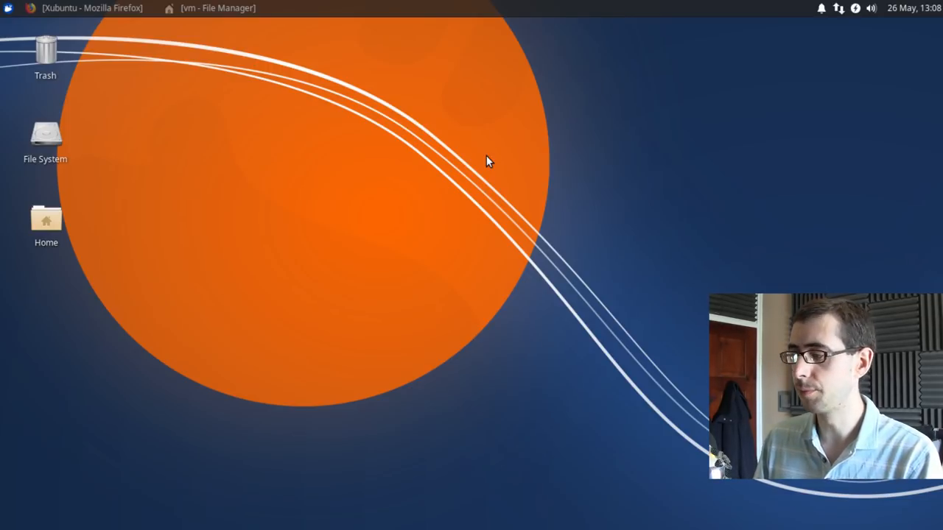
pyautogui.moveTo(513, 143)
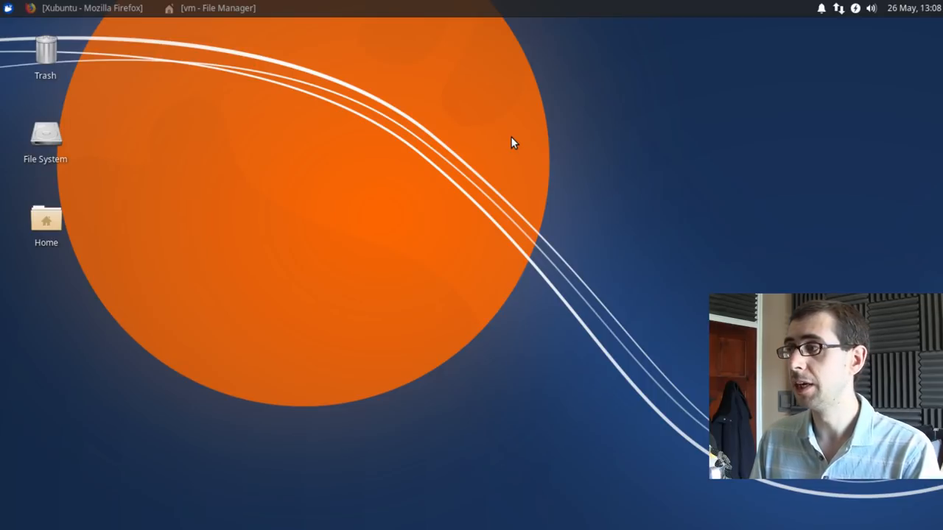
pyautogui.moveTo(340, 133)
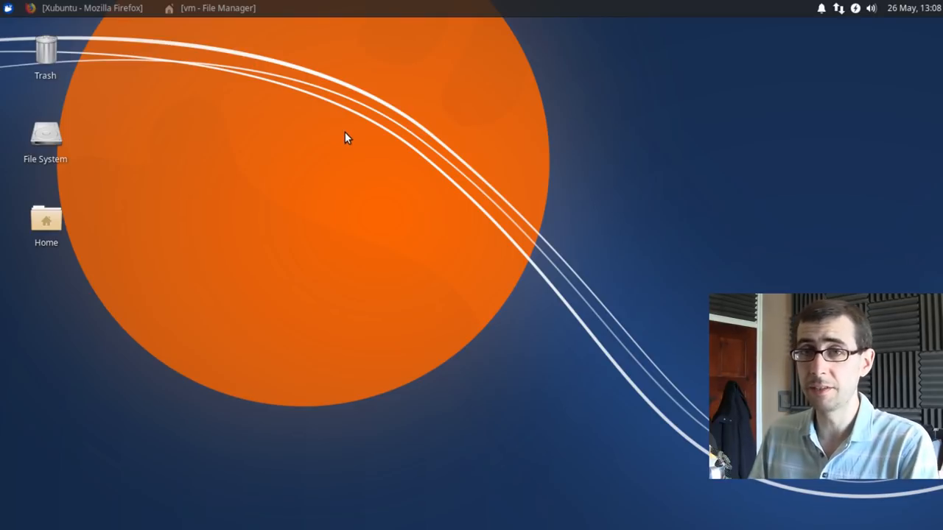
pyautogui.moveTo(361, 158)
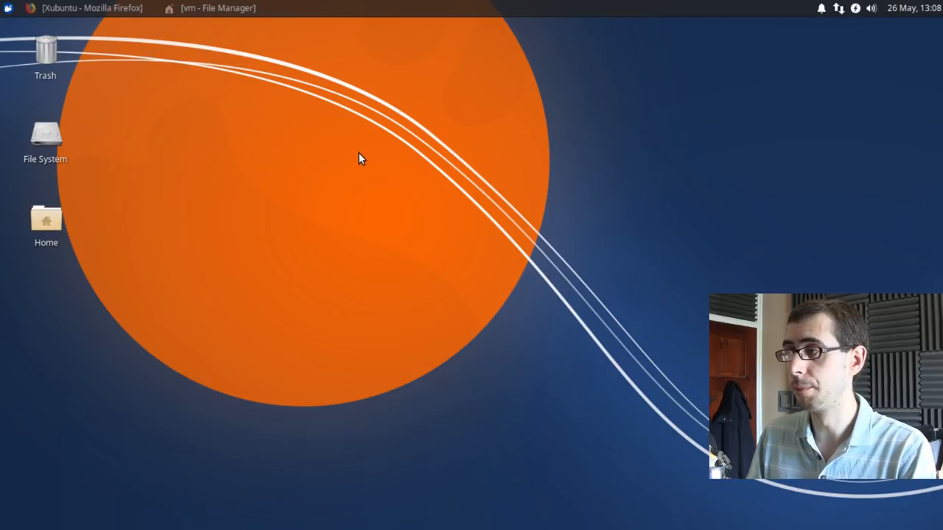
pyautogui.moveTo(353, 151)
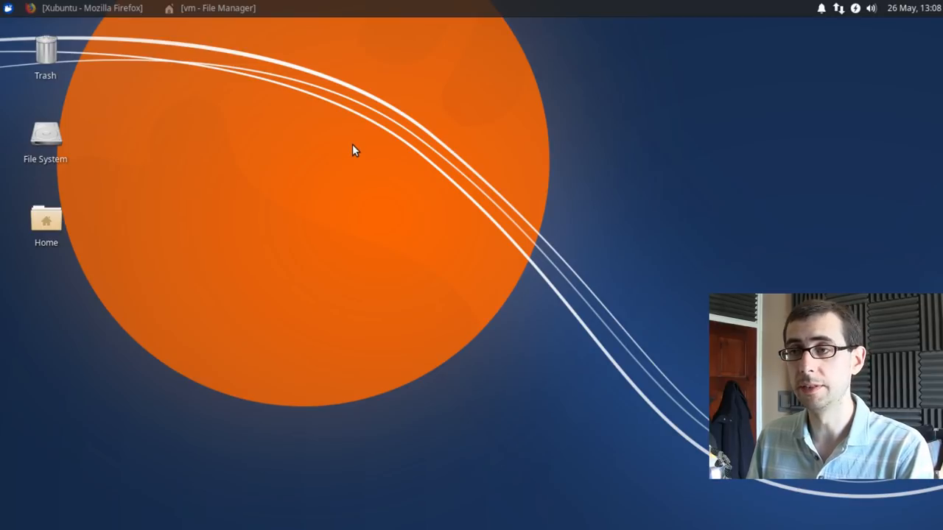
pyautogui.moveTo(21, 34)
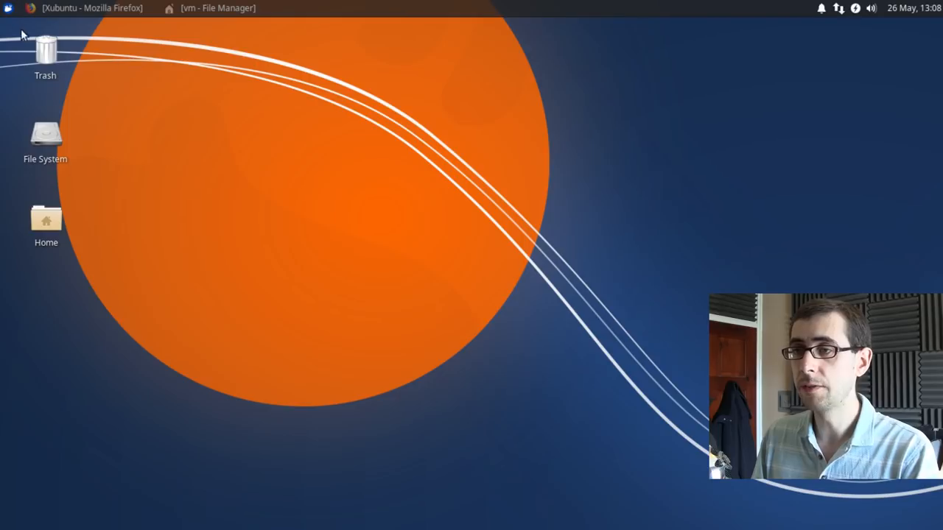
pyautogui.click(8, 8)
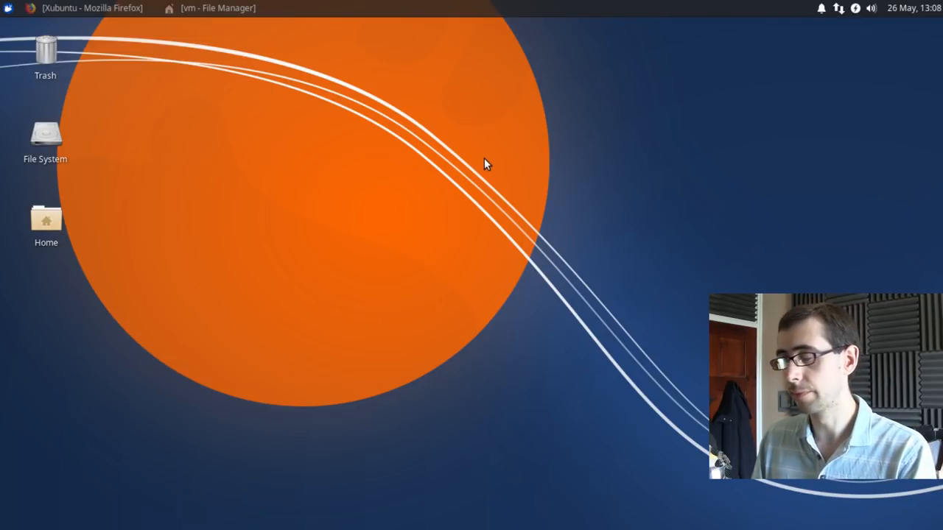
pyautogui.moveTo(473, 174)
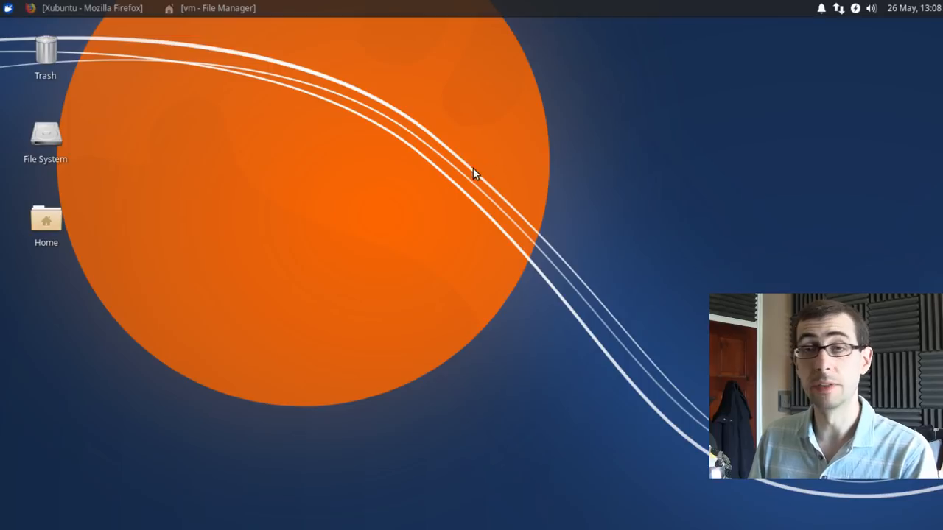
pyautogui.moveTo(463, 168)
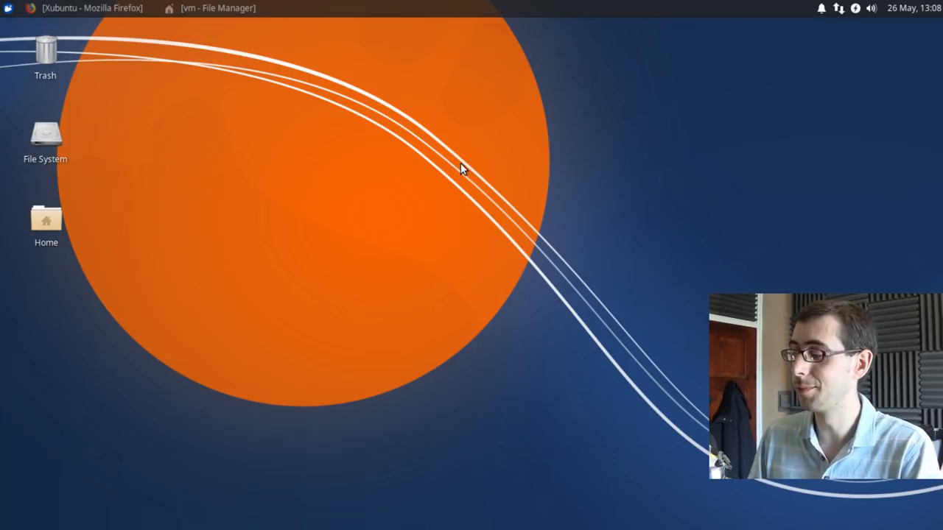
pyautogui.moveTo(491, 67)
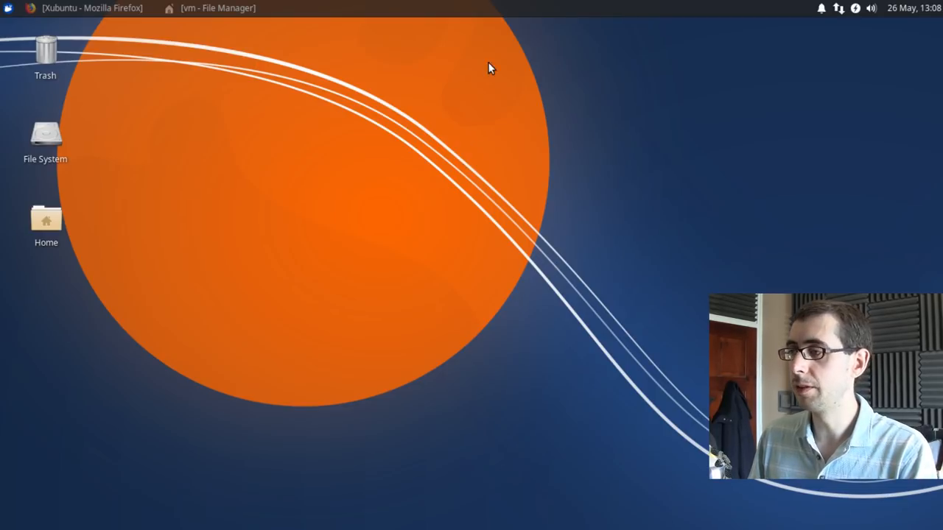
pyautogui.moveTo(85, 36)
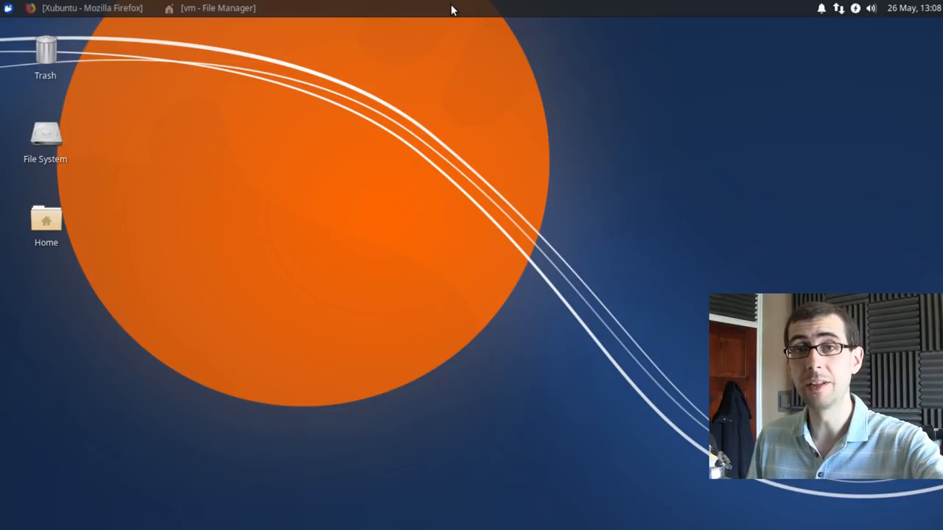
pyautogui.moveTo(444, 58)
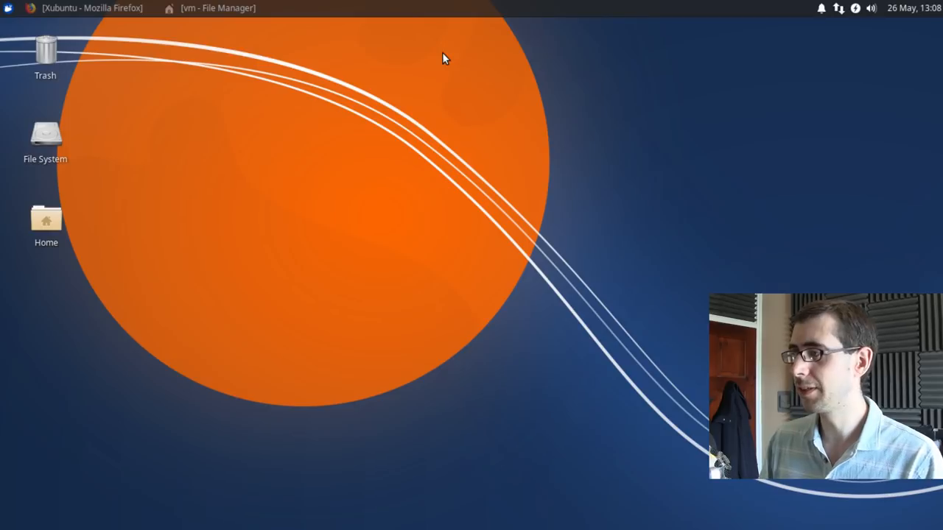
pyautogui.moveTo(446, 72)
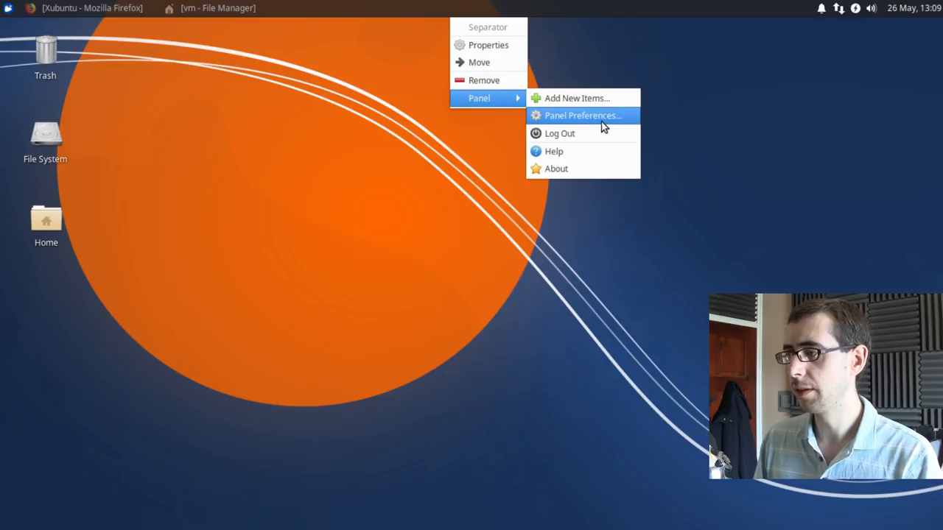
pyautogui.click(583, 115)
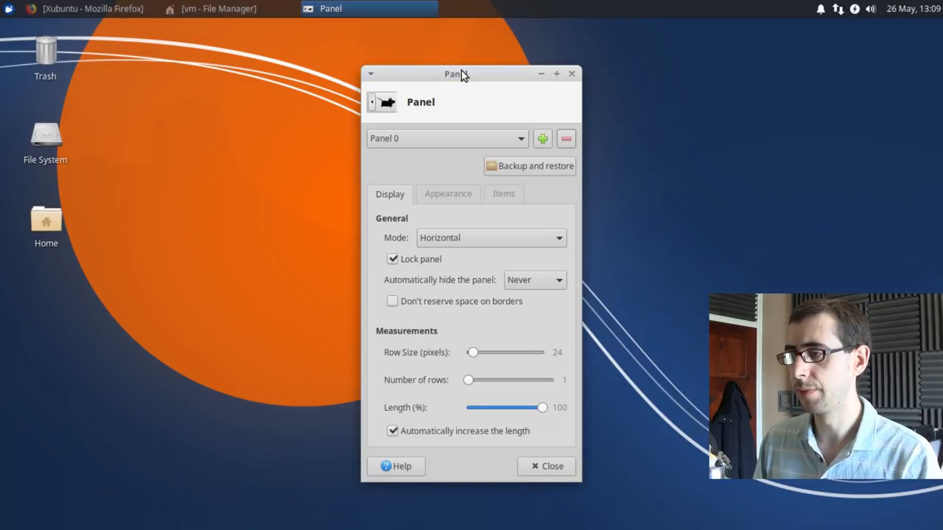
pyautogui.click(392, 259)
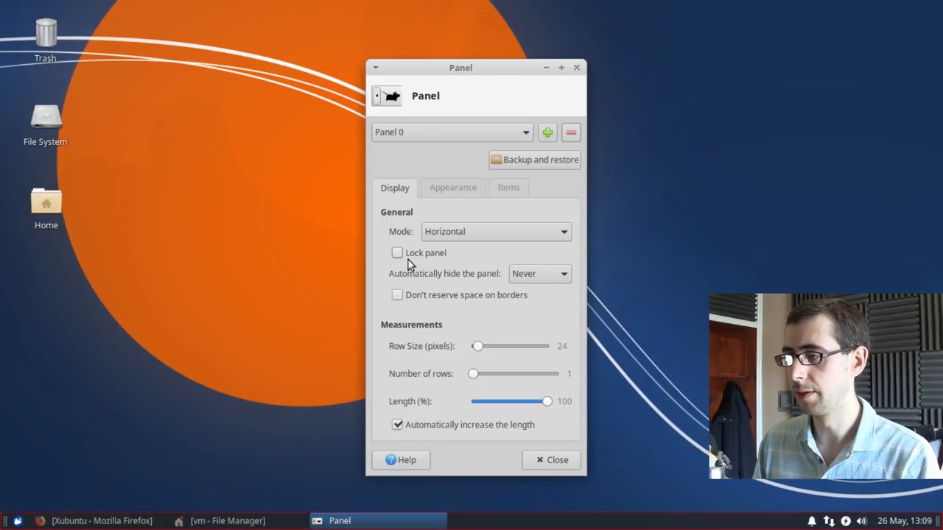
pyautogui.click(551, 460)
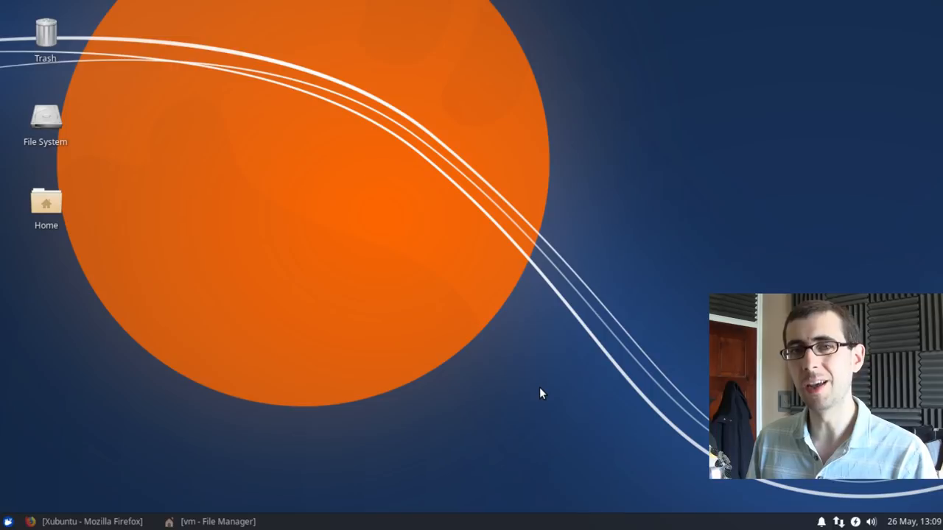
pyautogui.moveTo(307, 403)
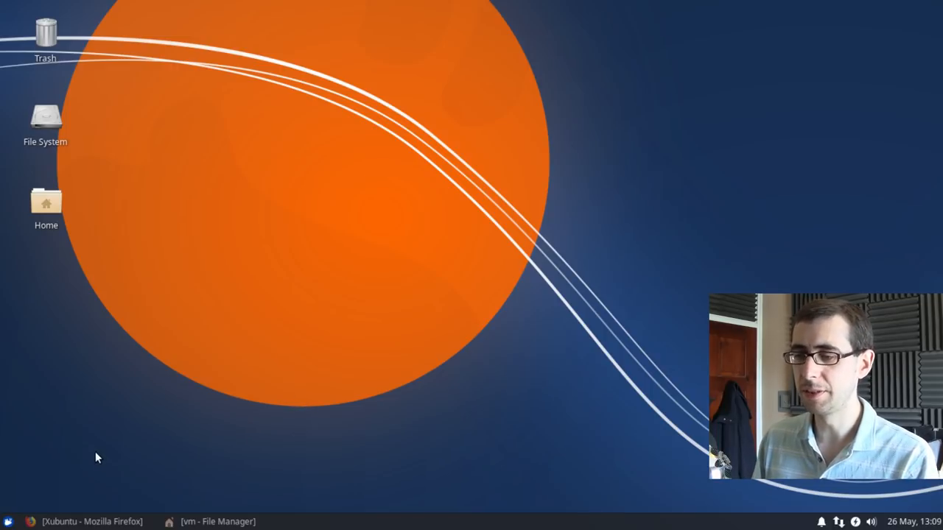
pyautogui.click(8, 522)
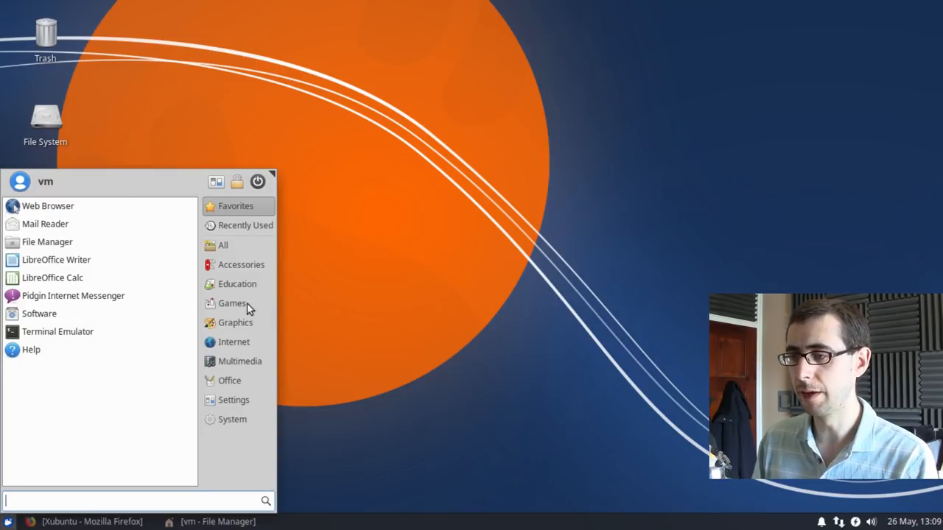
pyautogui.moveTo(388, 318)
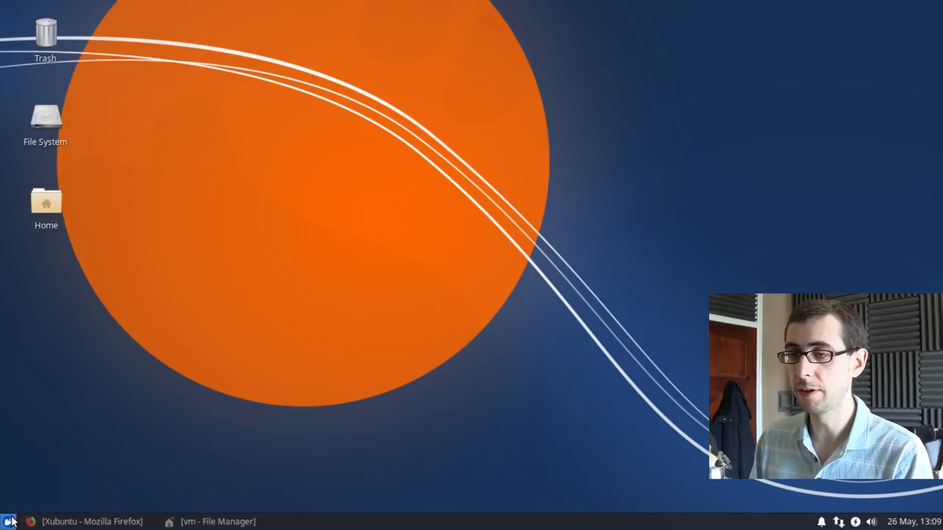
pyautogui.click(10, 522)
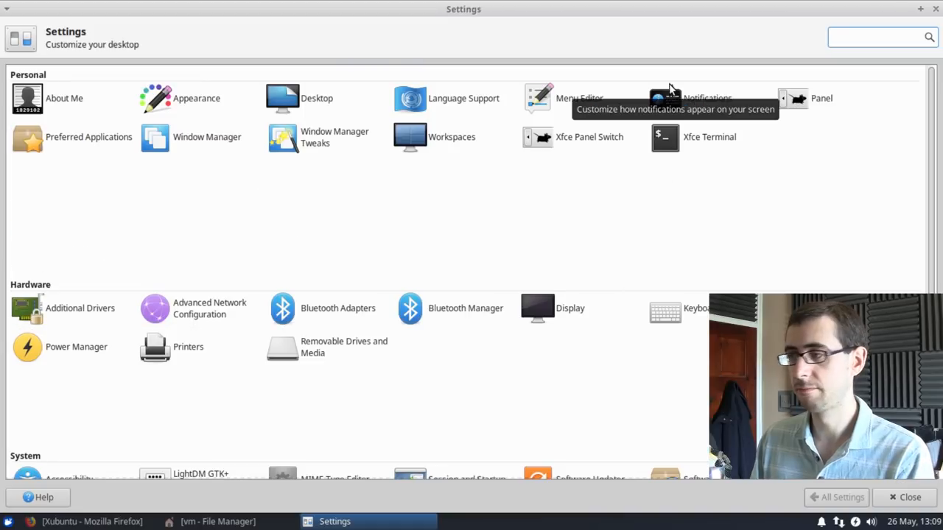
pyautogui.scroll(-3)
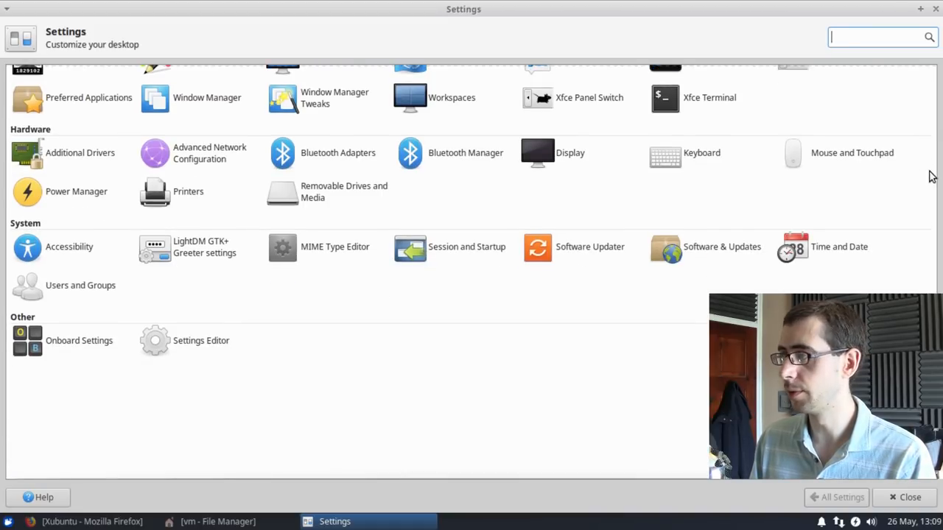
pyautogui.click(909, 497)
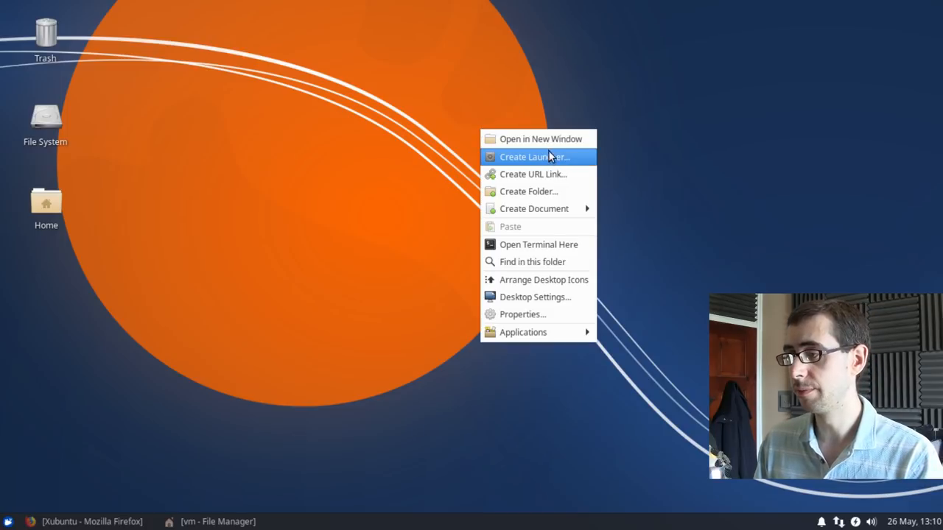
pyautogui.moveTo(536, 297)
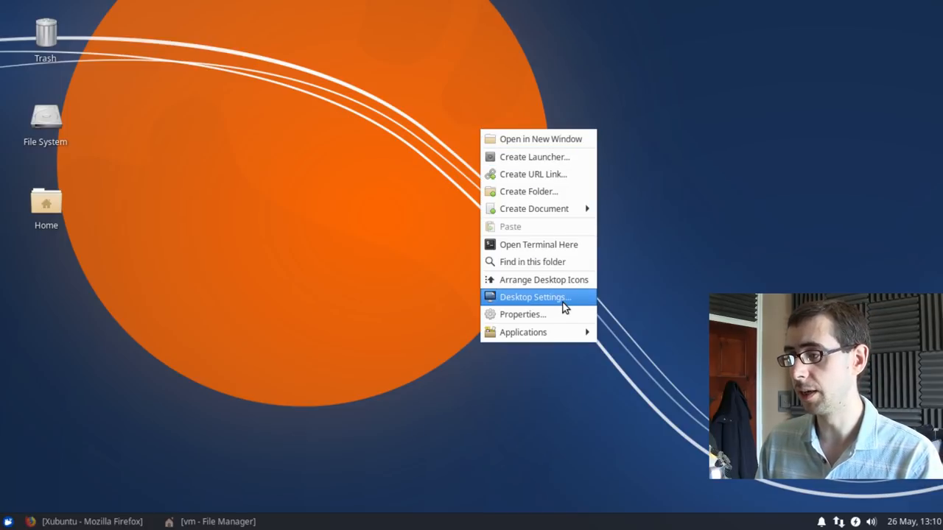
# - Try foggy railway, red sunset and misty tree backdrops, keeping the foggy railway wallpaper
pyautogui.click(534, 297)
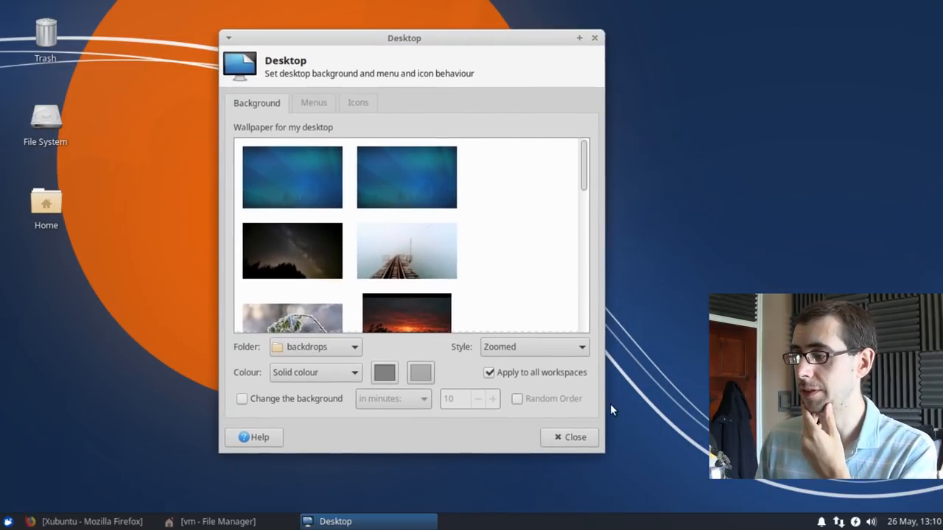
pyautogui.moveTo(605, 400)
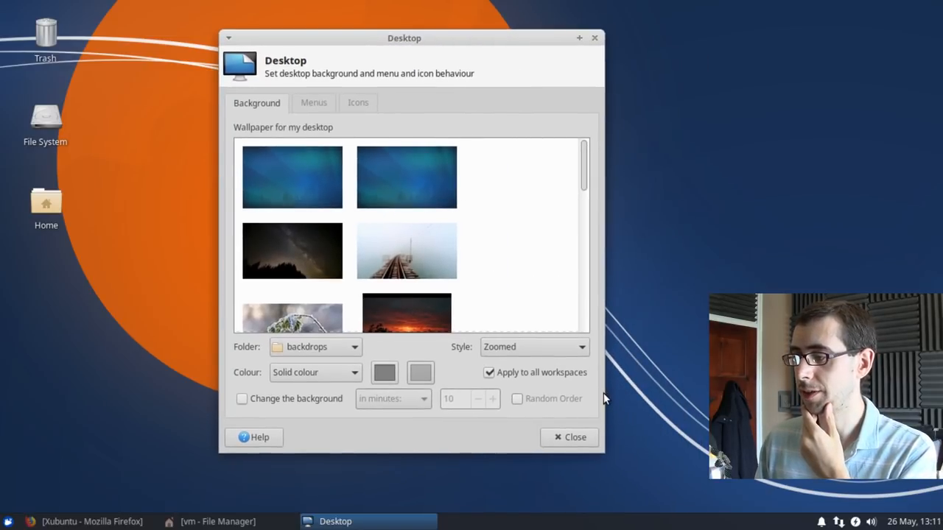
pyautogui.moveTo(608, 471)
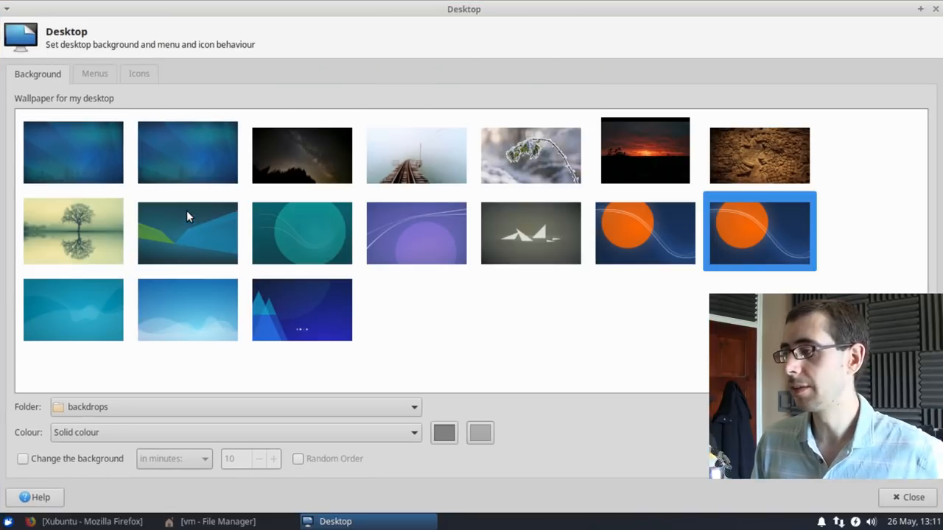
pyautogui.moveTo(232, 190)
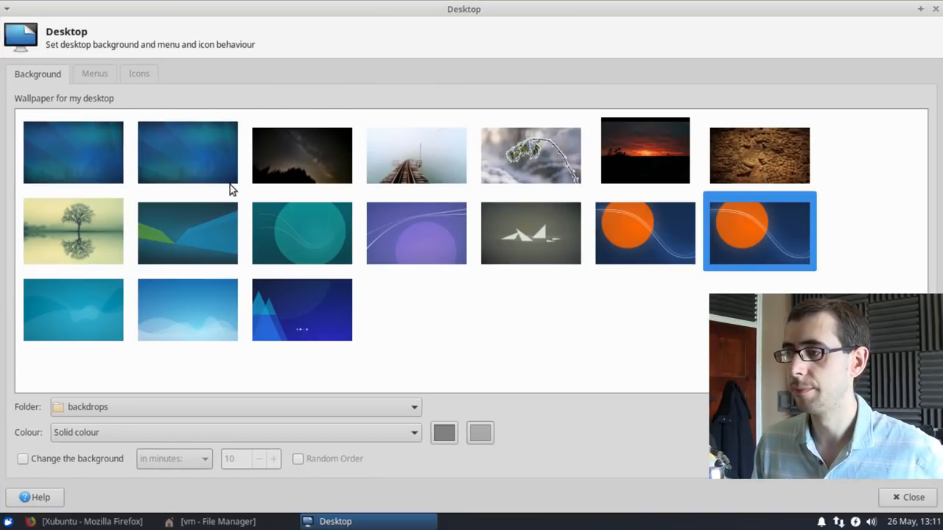
pyautogui.click(416, 153)
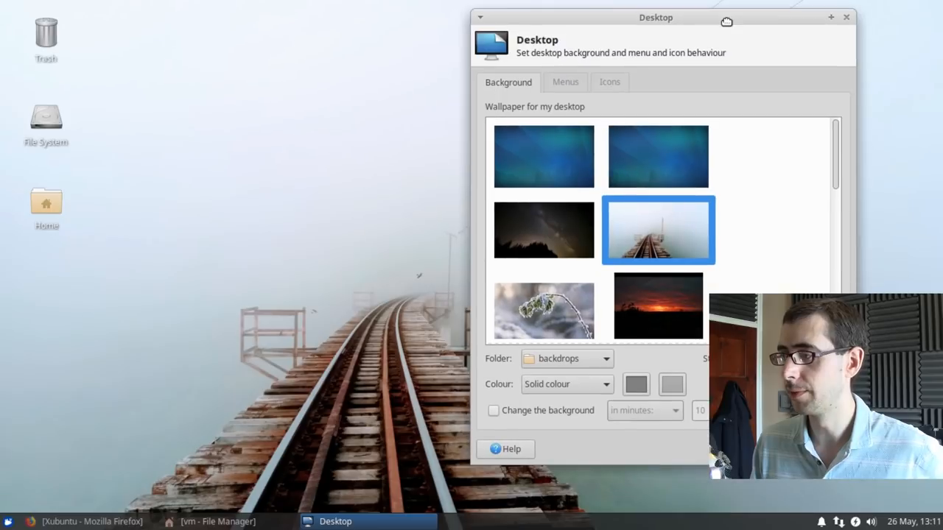
pyautogui.click(657, 305)
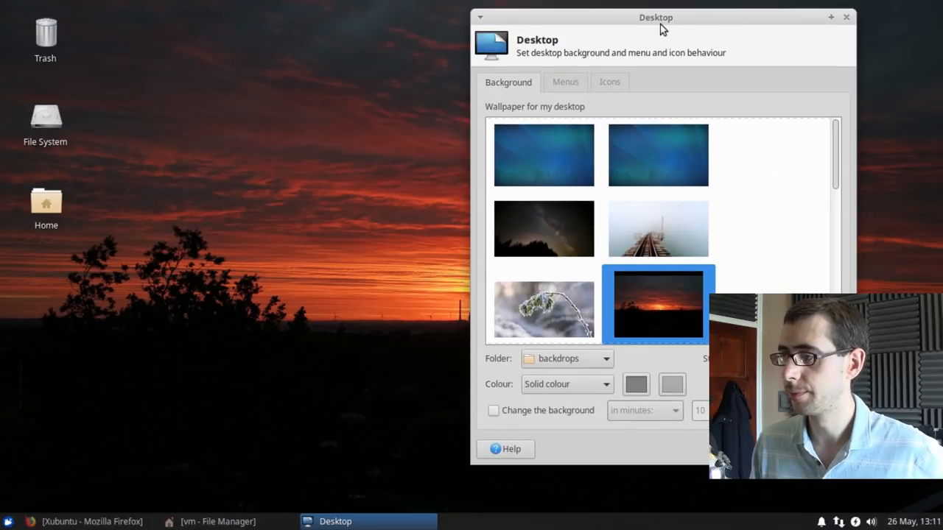
pyautogui.moveTo(656, 17); pyautogui.dragTo(598, 52)
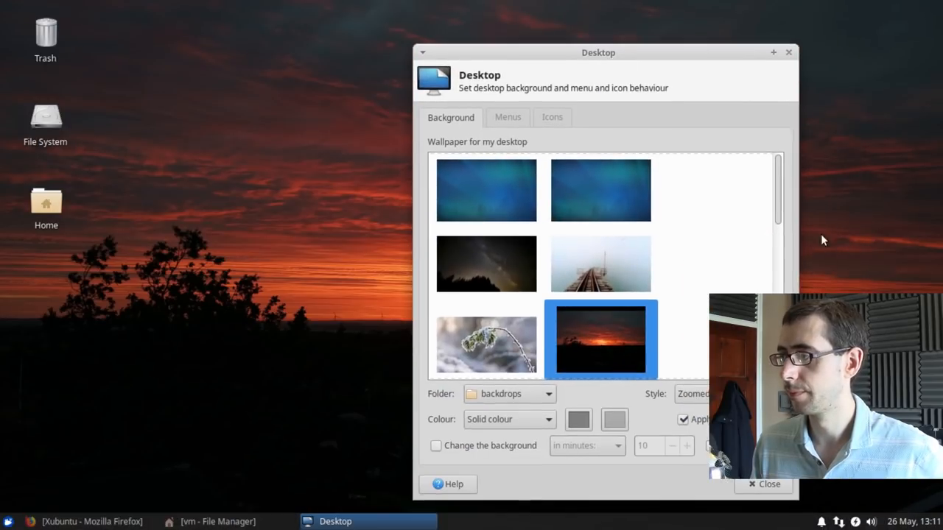
pyautogui.scroll(-3)
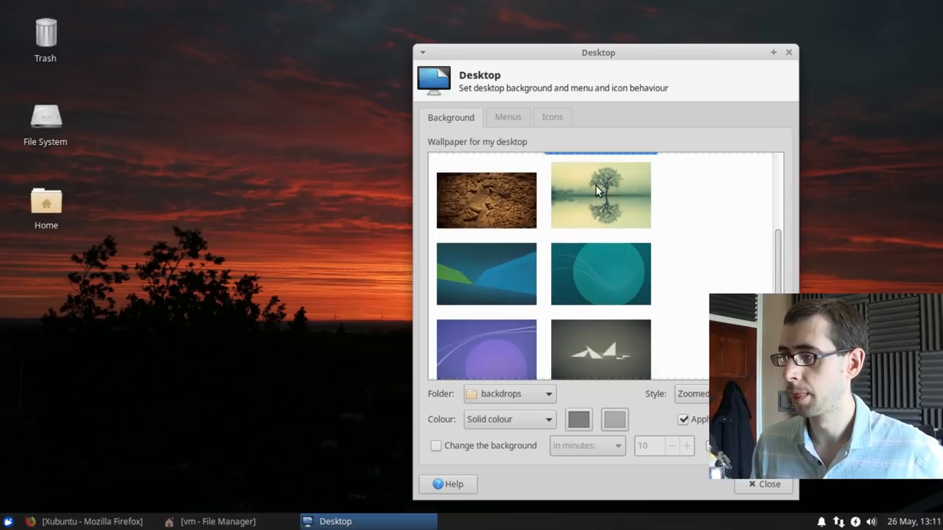
pyautogui.click(600, 195)
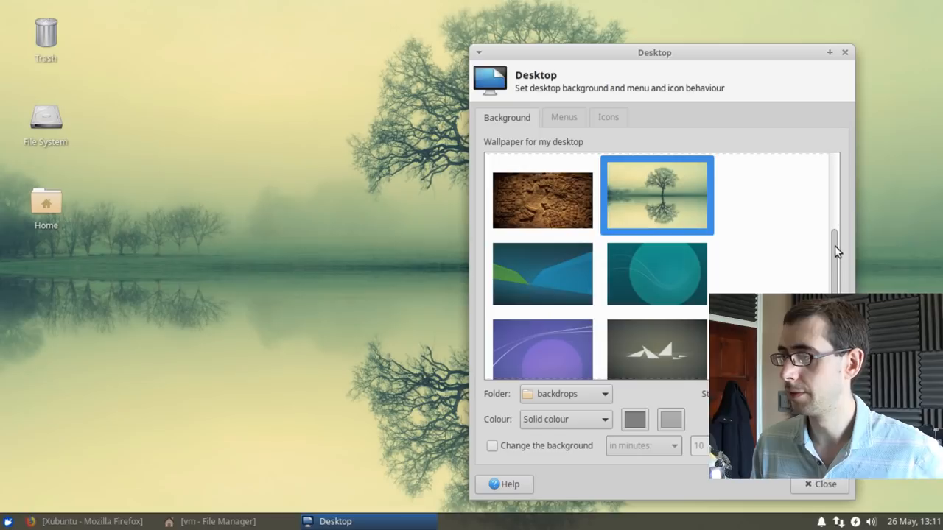
pyautogui.scroll(-3)
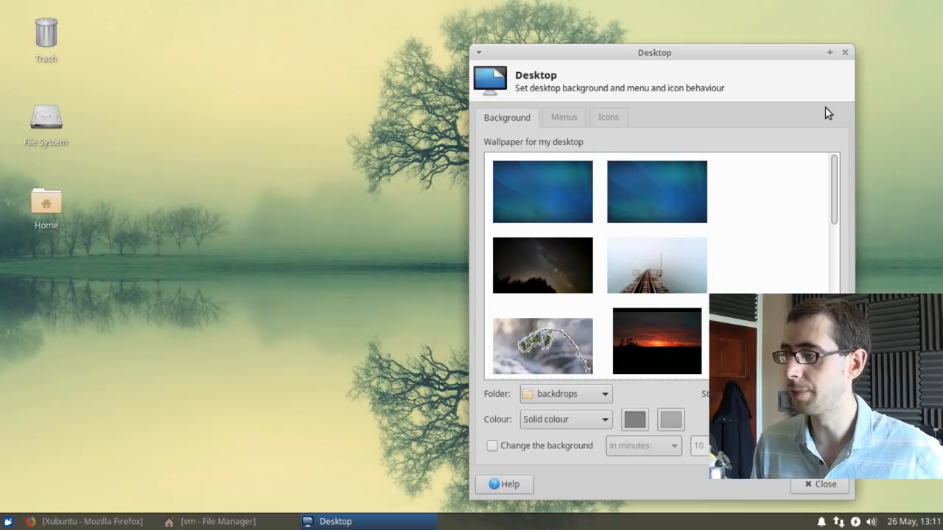
pyautogui.click(657, 266)
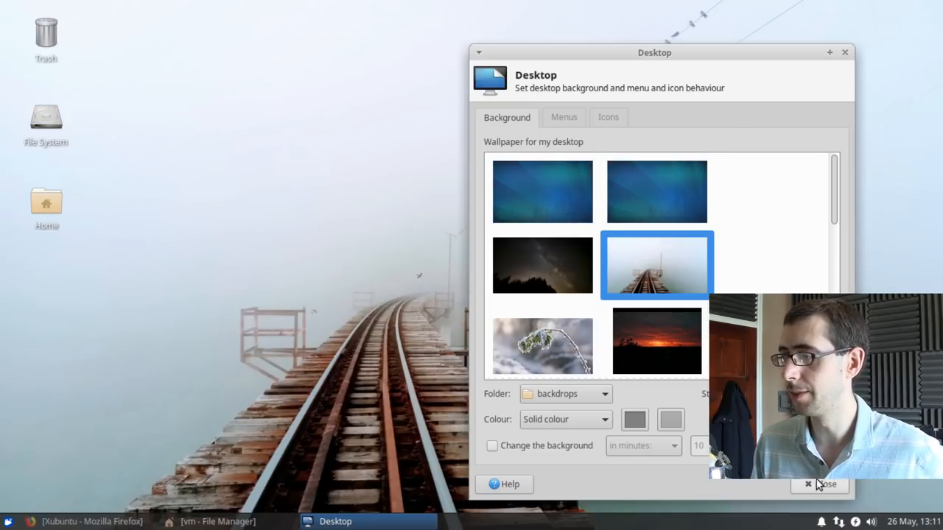
pyautogui.click(820, 484)
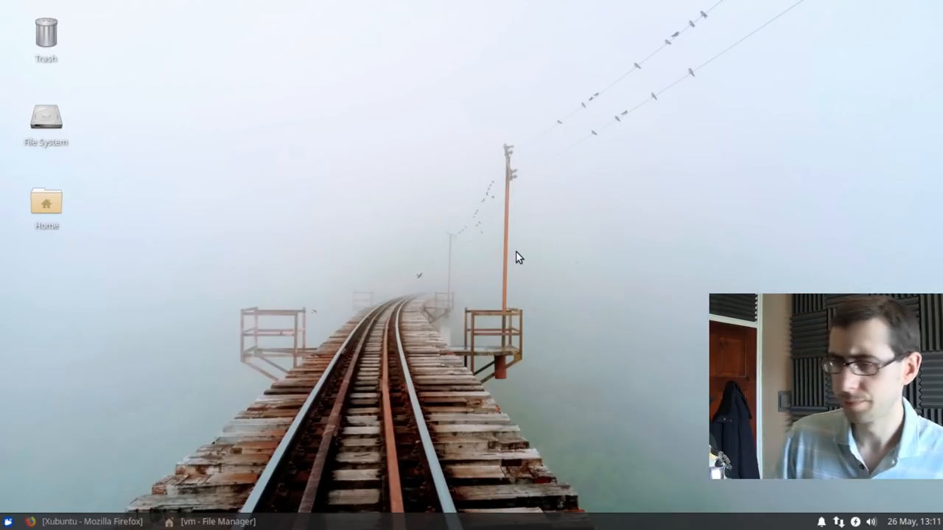
pyautogui.moveTo(266, 493)
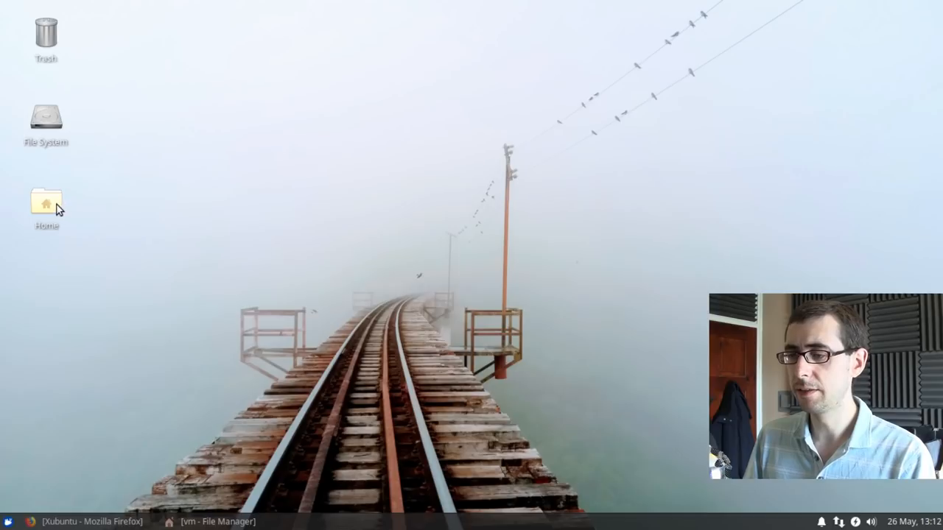
# - Open the home folder in Thunar and browse its places list and File menu
pyautogui.doubleClick(45, 203)
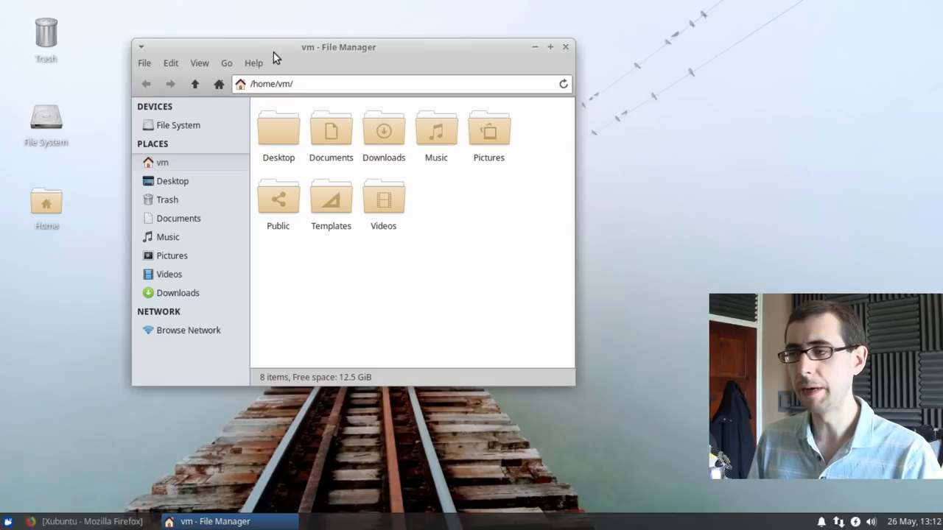
pyautogui.click(226, 63)
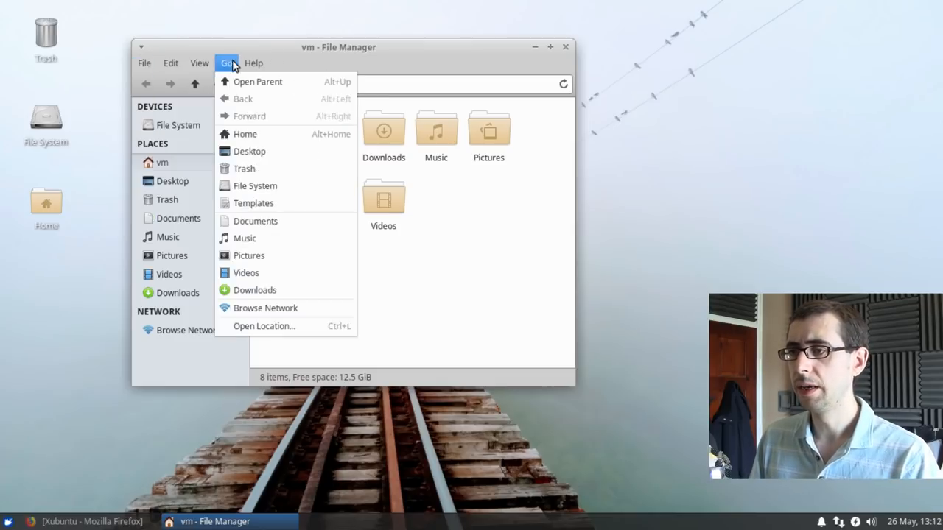
pyautogui.click(245, 134)
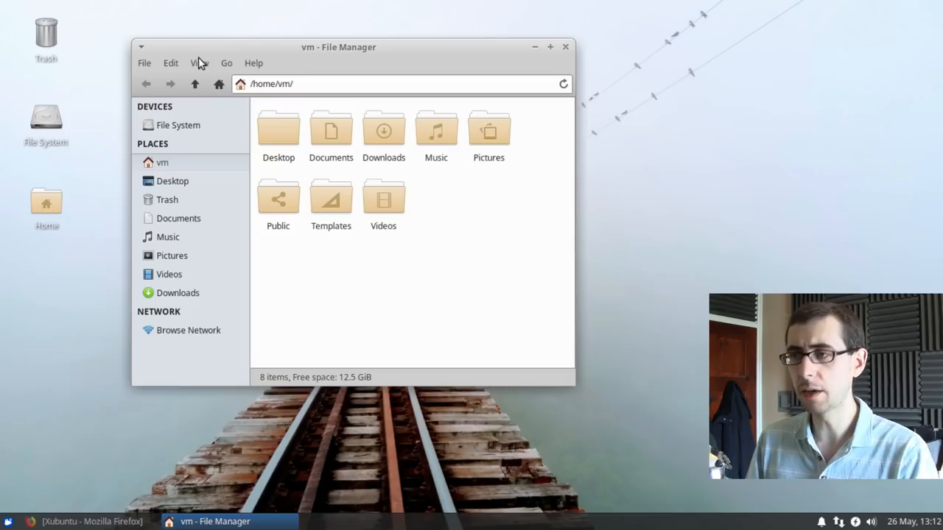
pyautogui.moveTo(261, 65)
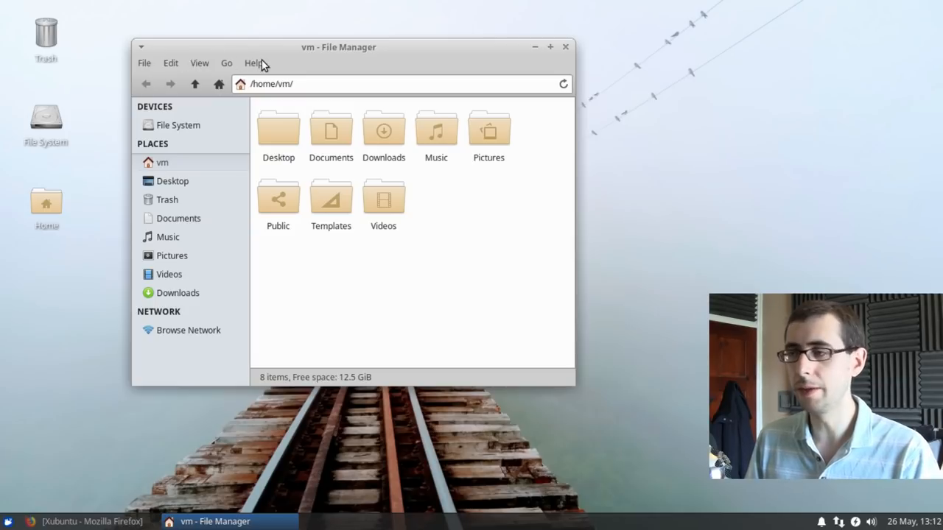
pyautogui.click(145, 63)
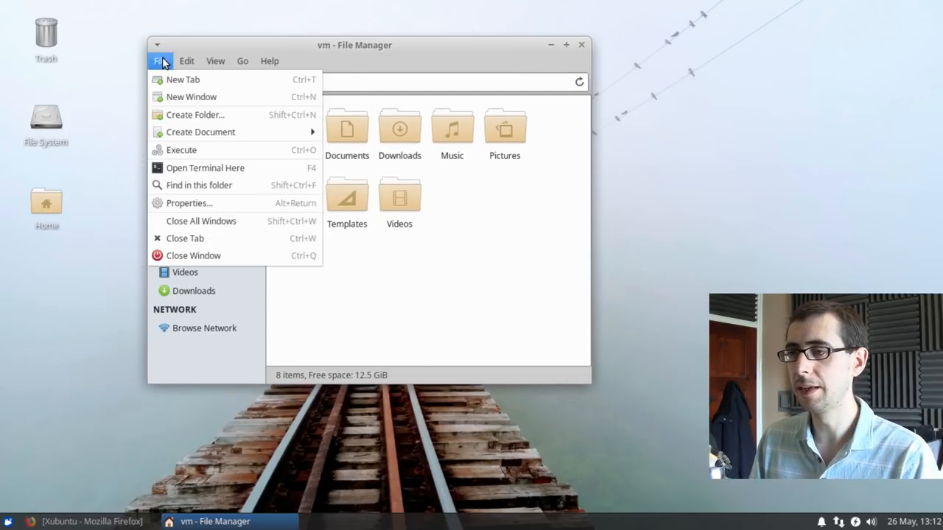
pyautogui.click(187, 61)
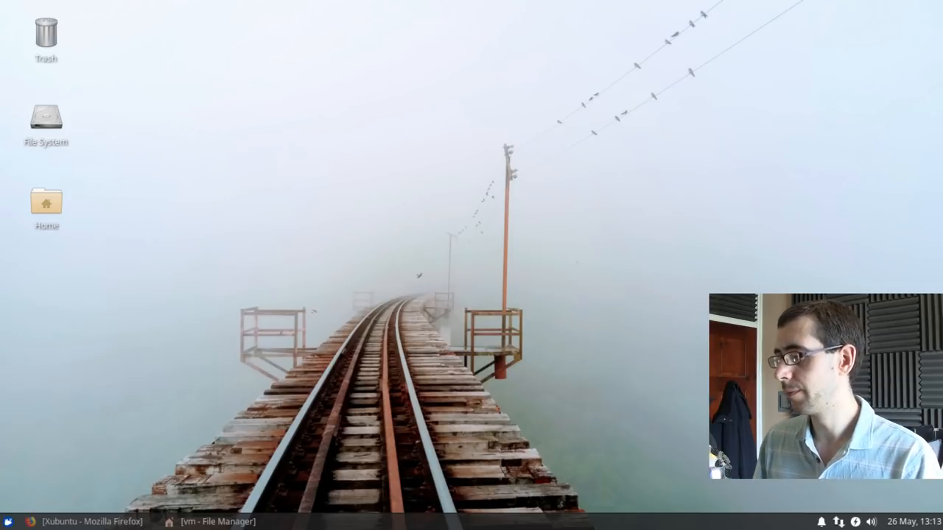
pyautogui.moveTo(846, 488)
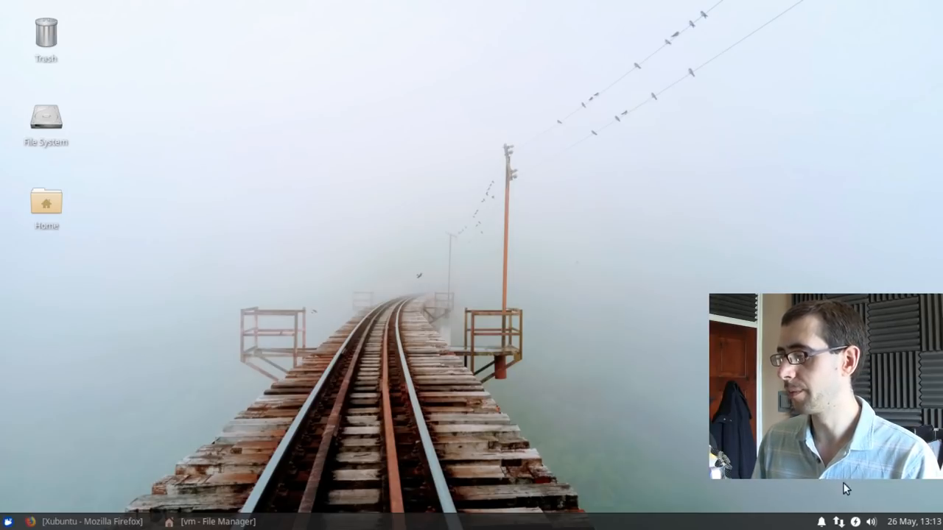
pyautogui.moveTo(545, 327)
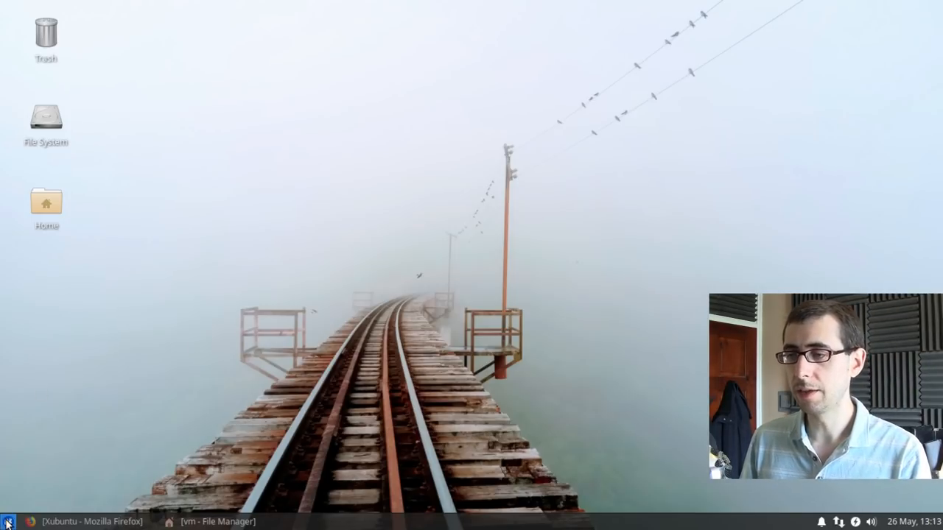
# - Launch Software from the Whisker menu's Favorites
pyautogui.click(8, 521)
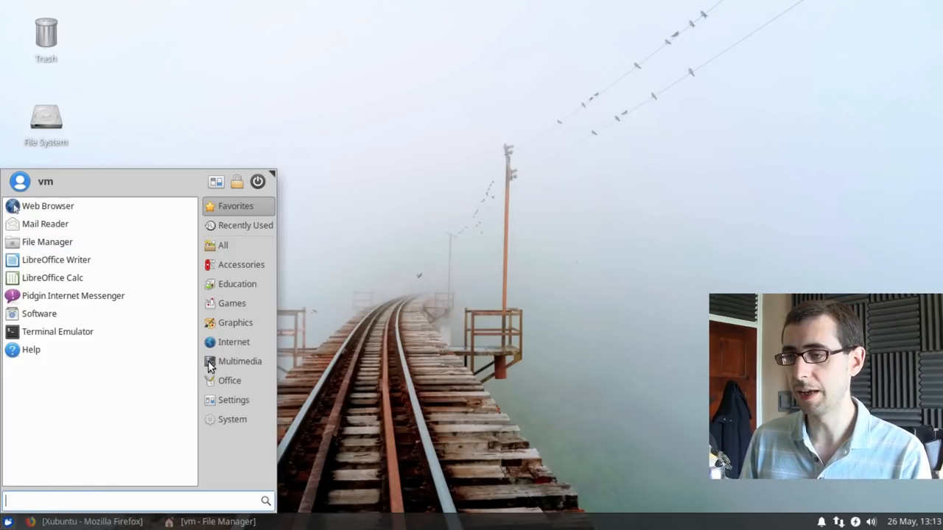
pyautogui.moveTo(39, 313)
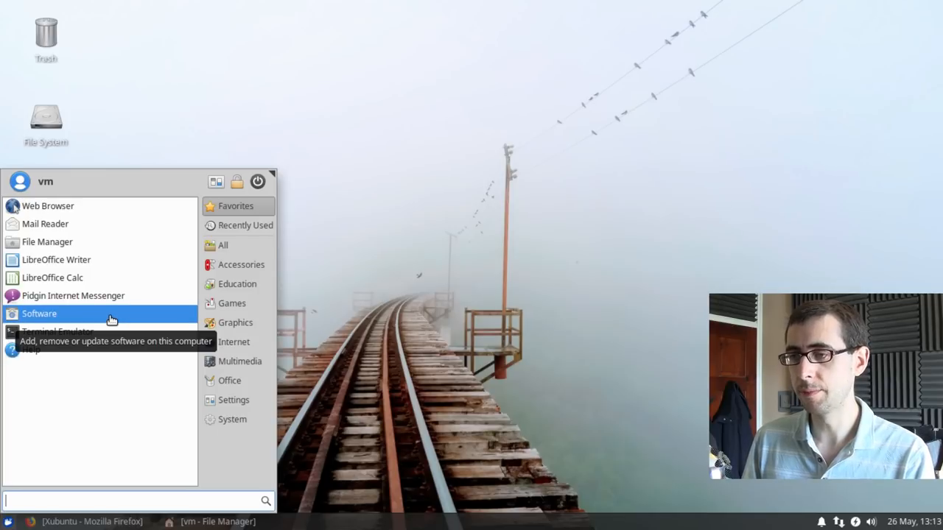
pyautogui.click(39, 313)
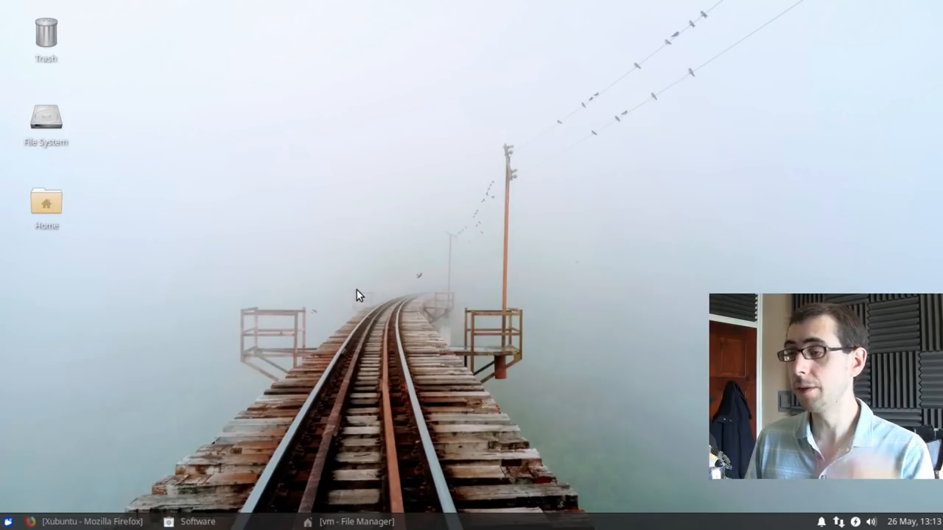
# - Dismiss GNOME Software's welcome box with Let's Go Shopping and scroll the store home page
pyautogui.click(191, 522)
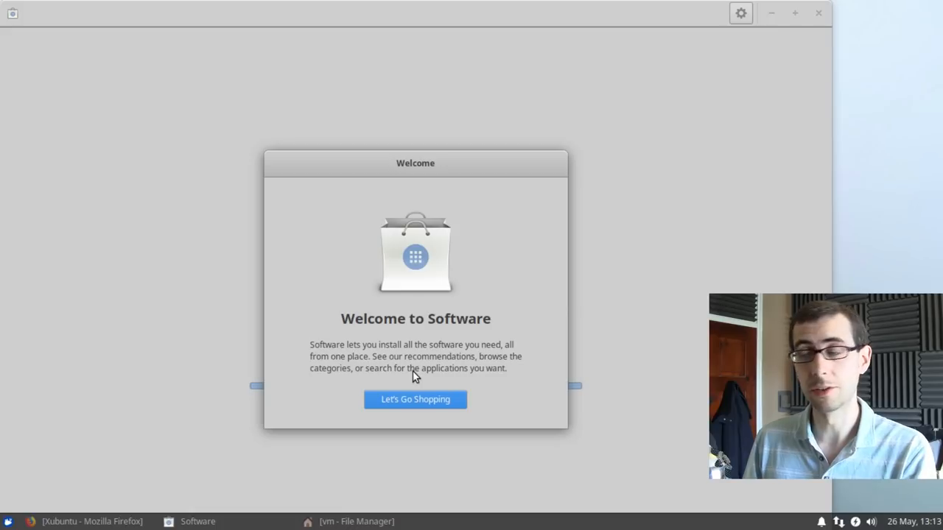
pyautogui.moveTo(416, 163); pyautogui.dragTo(655, 114)
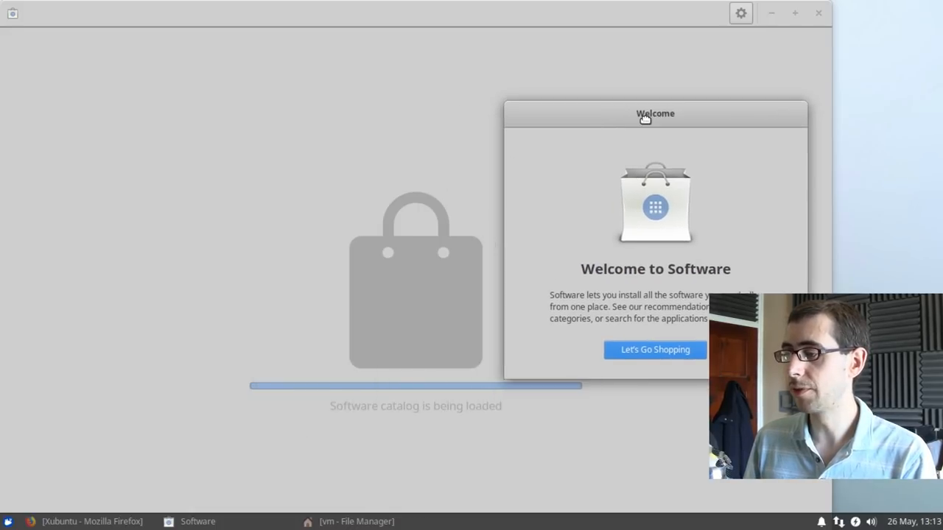
pyautogui.click(655, 349)
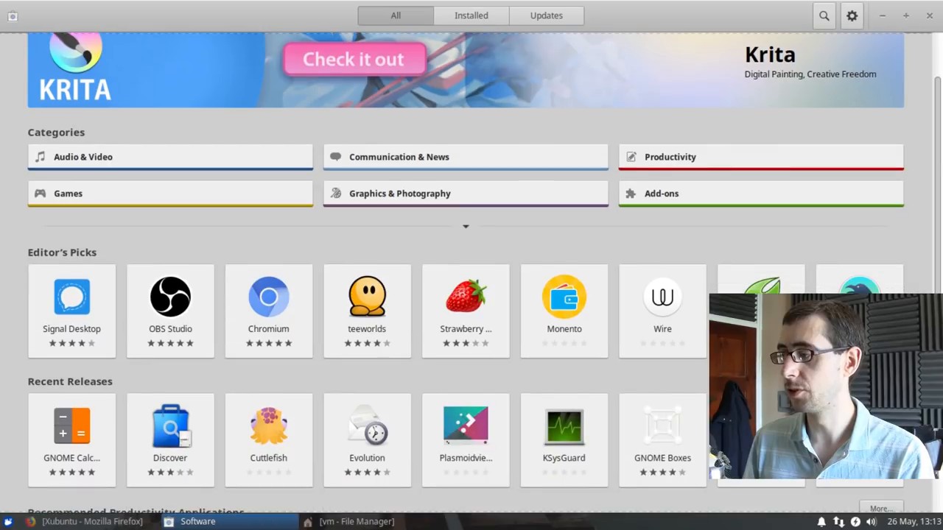
pyautogui.scroll(-3)
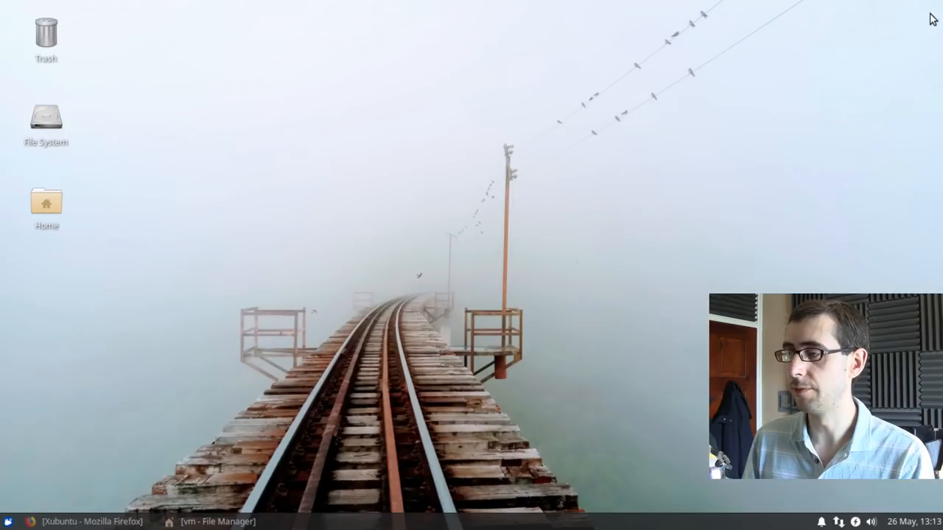
pyautogui.moveTo(588, 226)
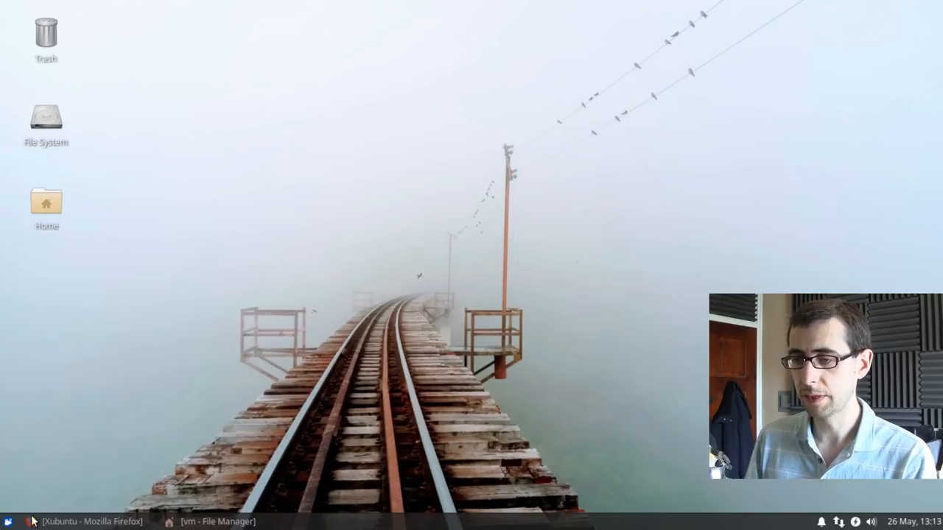
# - Launch Mozilla Thunderbird from the panel's mail launcher
pyautogui.click(9, 521)
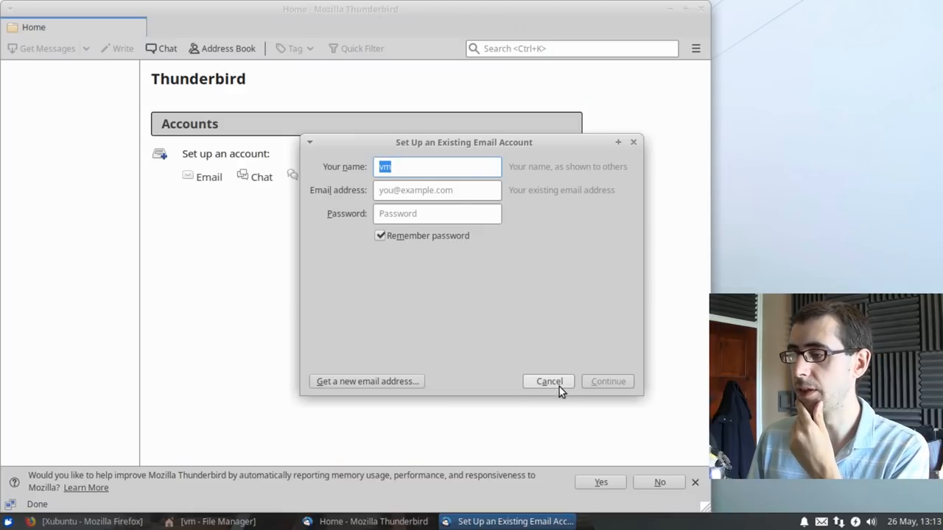
pyautogui.click(549, 381)
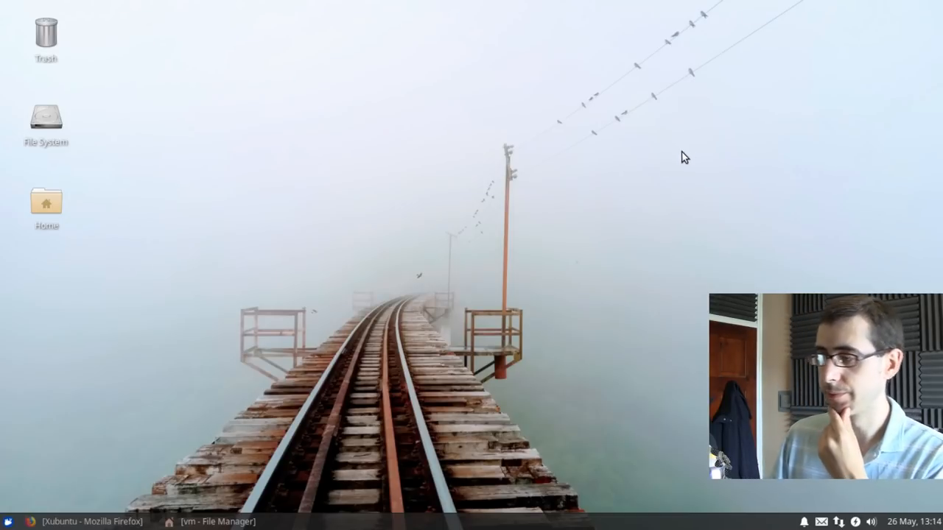
pyautogui.moveTo(649, 226)
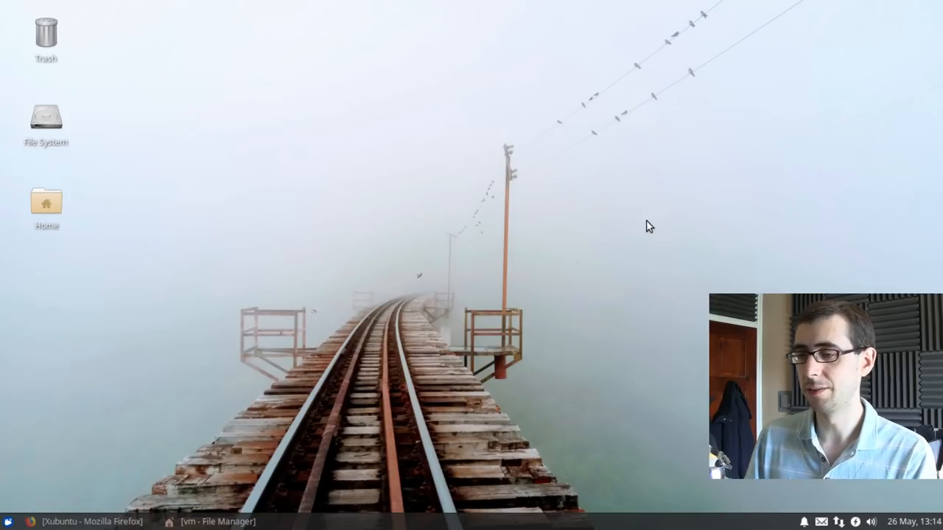
pyautogui.moveTo(602, 244)
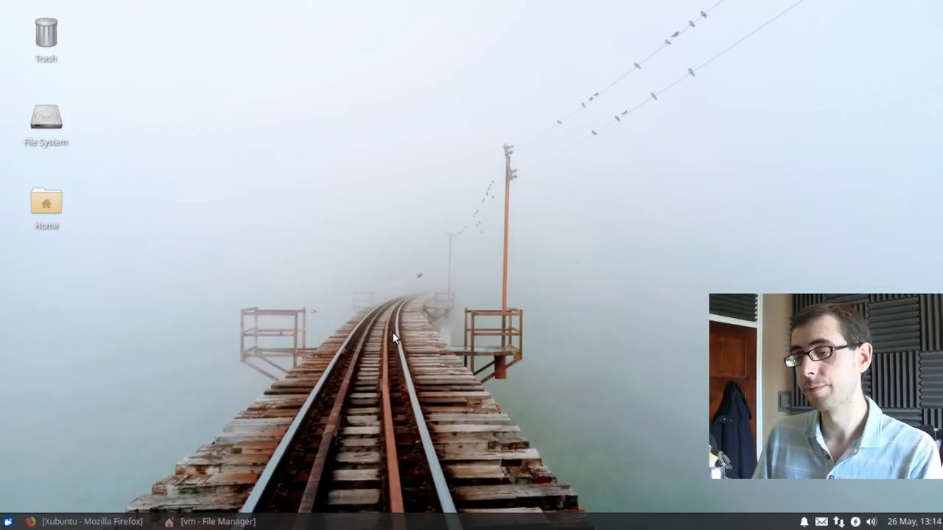
pyautogui.click(81, 522)
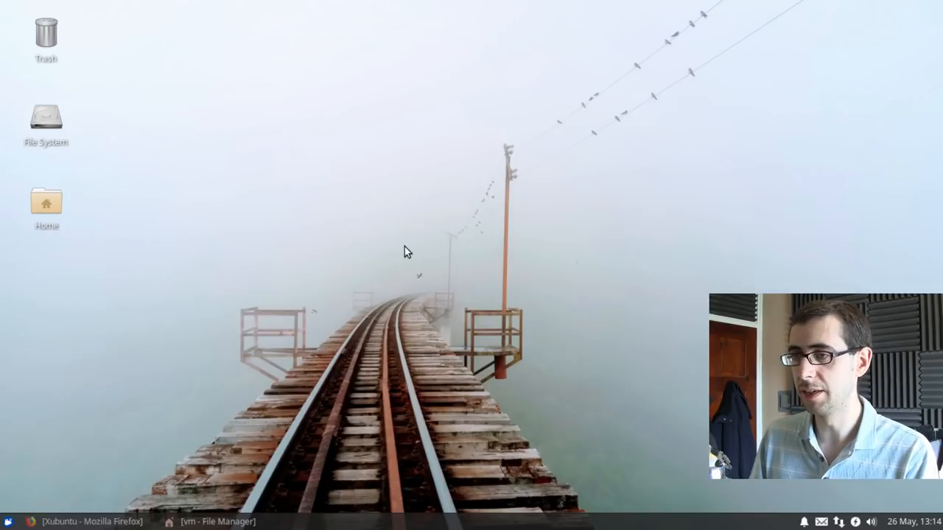
pyautogui.click(12, 522)
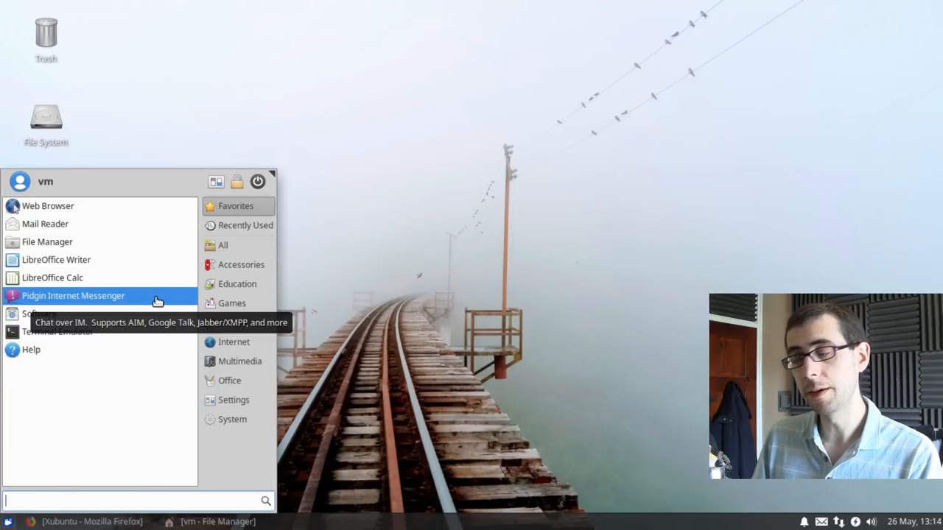
pyautogui.moveTo(234, 342)
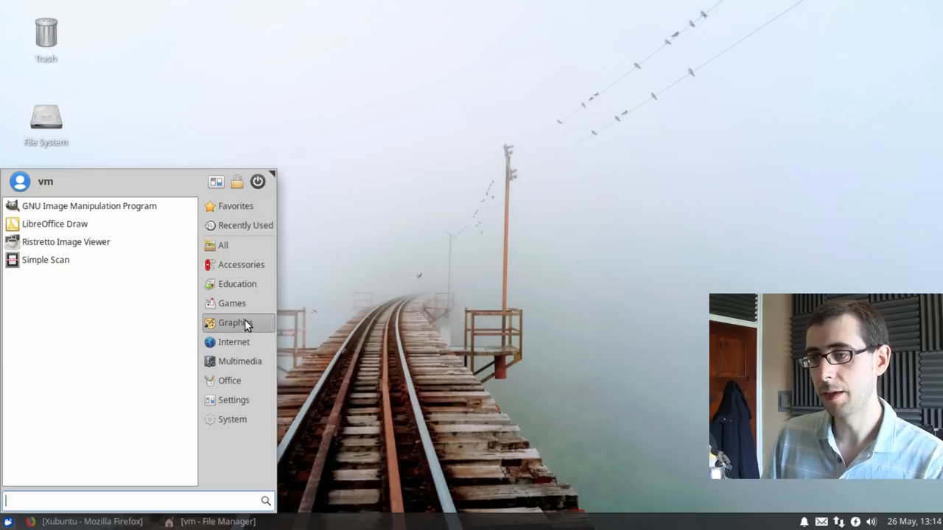
pyautogui.moveTo(88, 206)
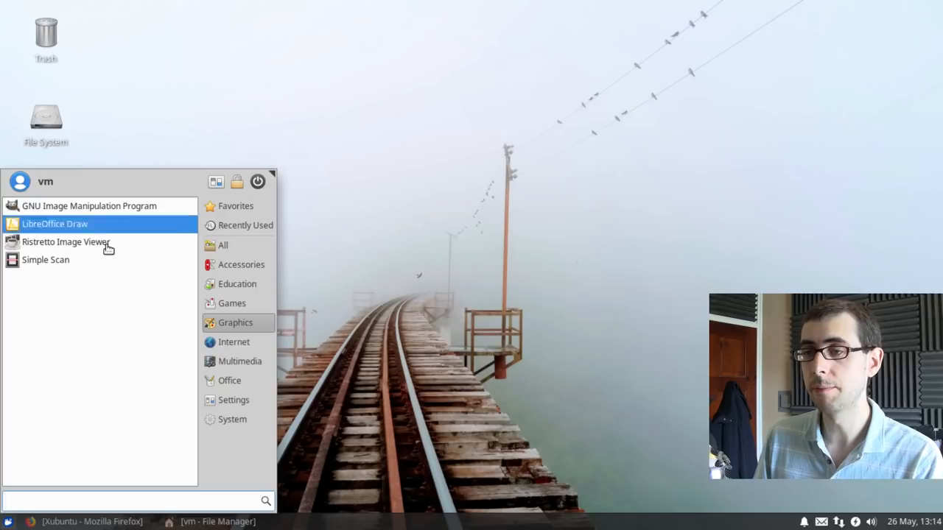
pyautogui.moveTo(45, 259)
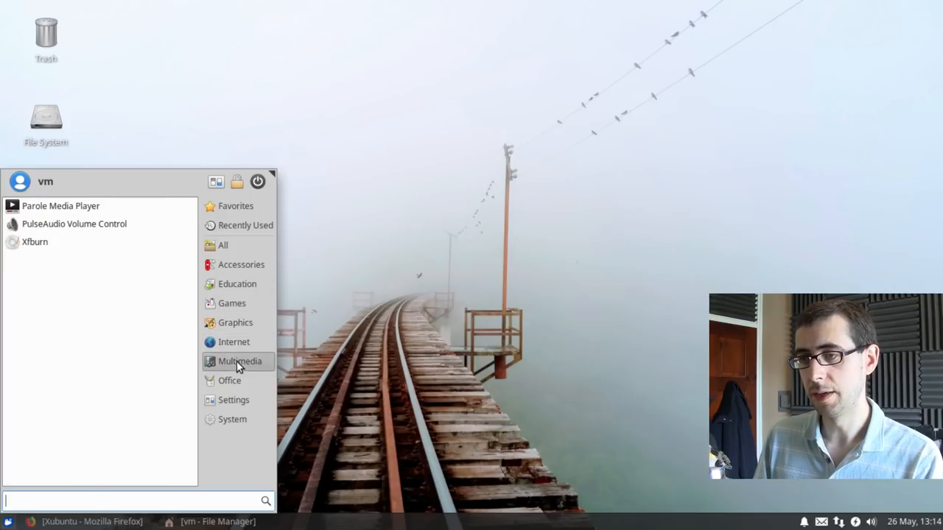
pyautogui.moveTo(413, 181)
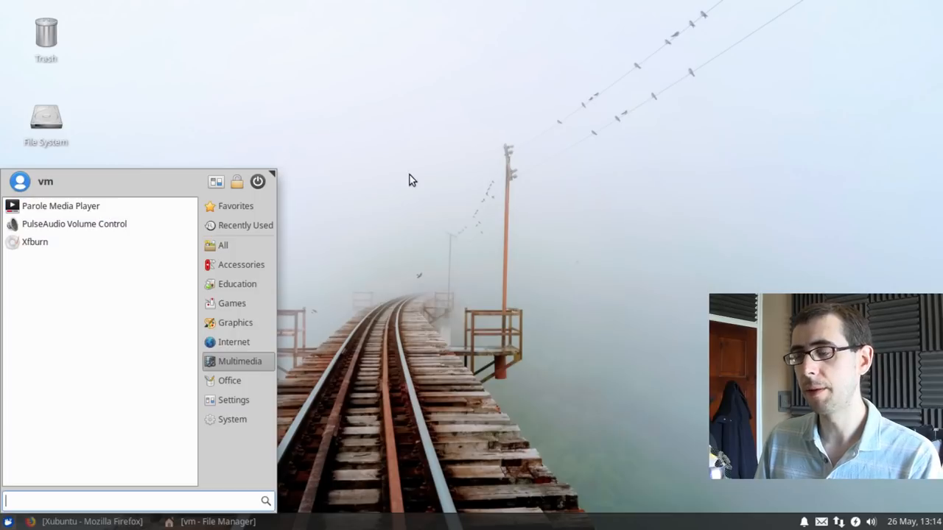